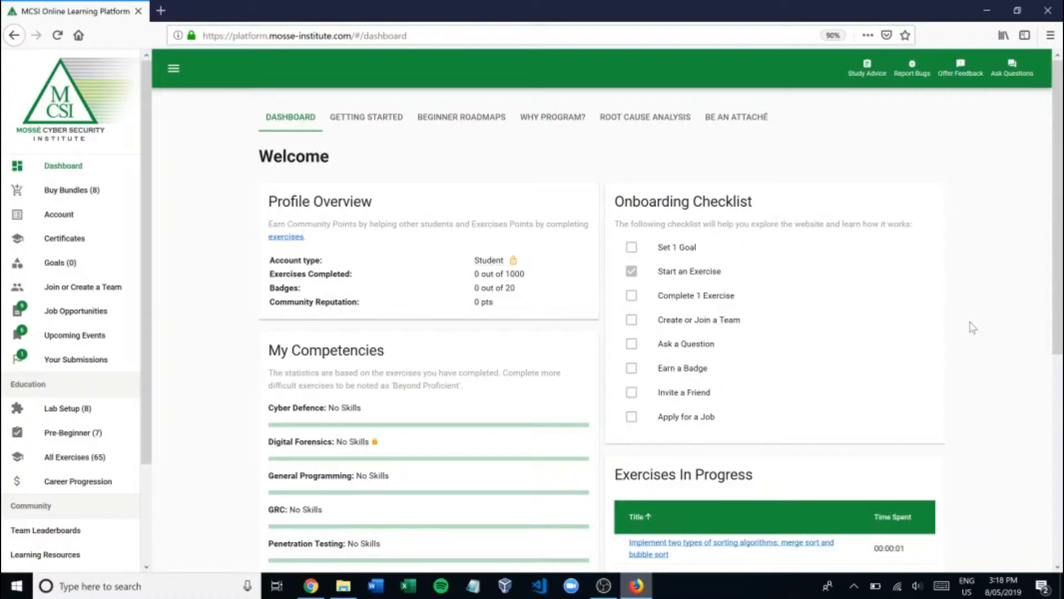
pyautogui.moveTo(74, 456)
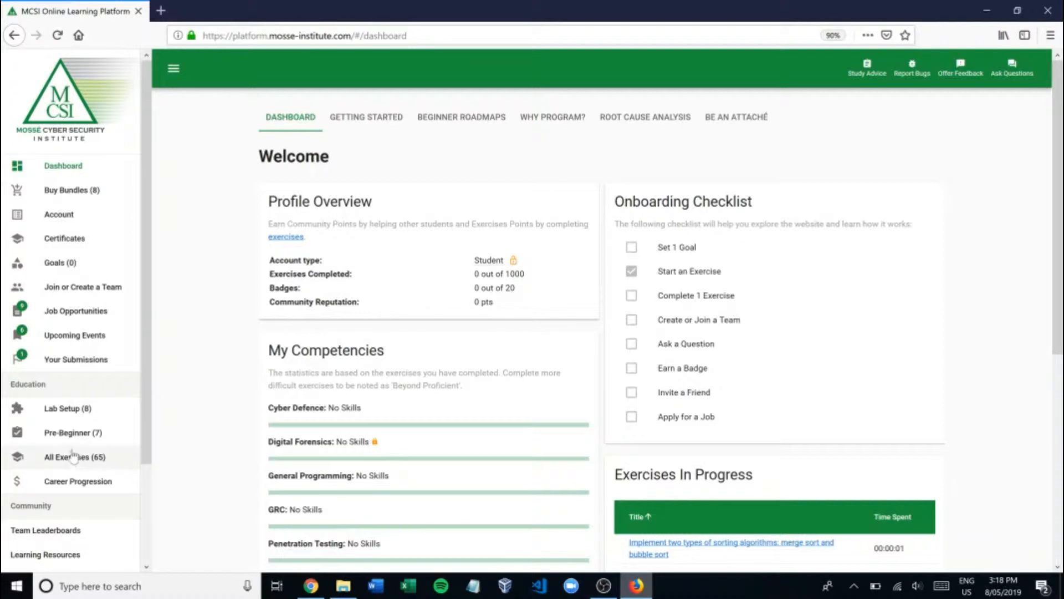
pyautogui.moveTo(67, 407)
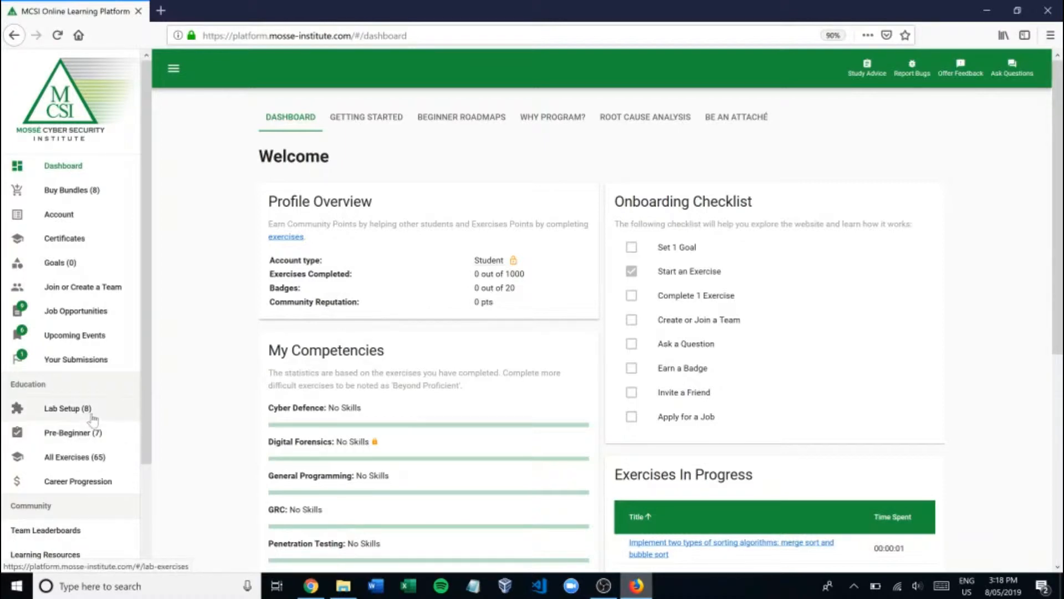
# Open Lab Setup from the sidebar, landing on the Video Recording exercise.
pyautogui.click(66, 408)
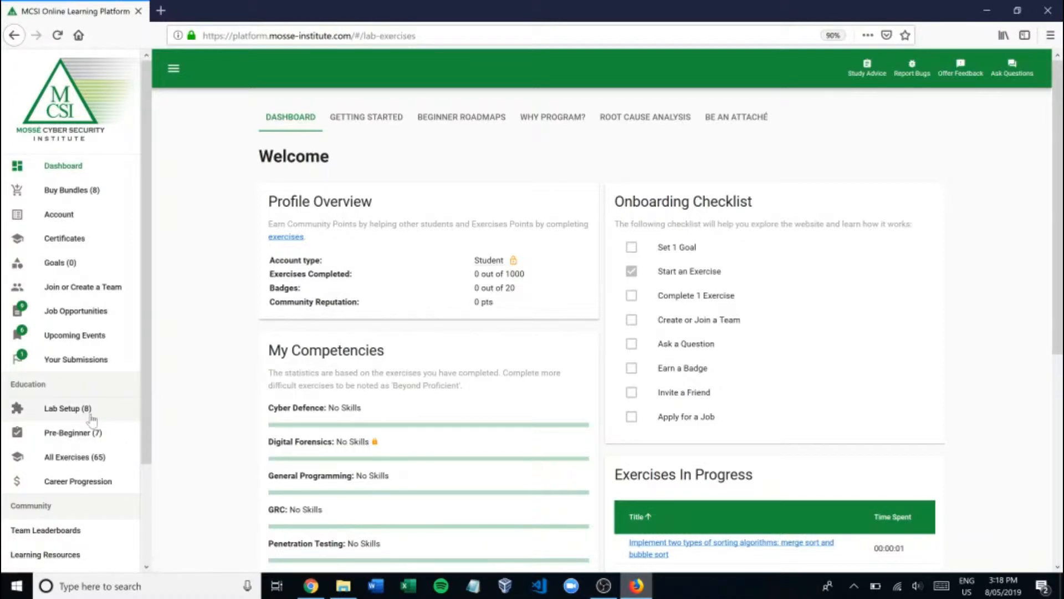
pyautogui.click(68, 408)
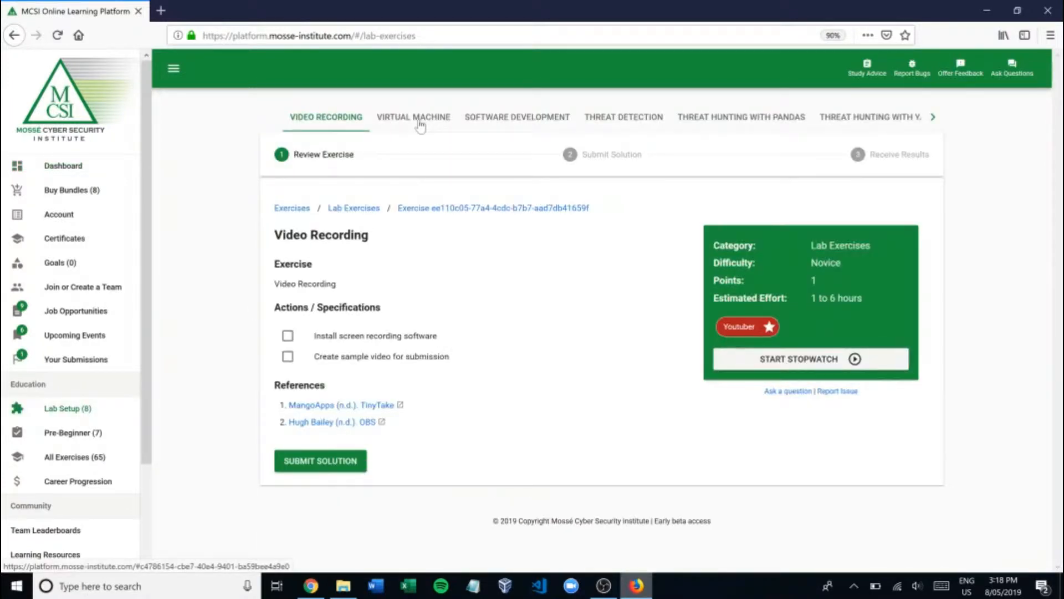
# Switch to the Creating A Virtual Machine exercise and review its actions and references.
pyautogui.click(414, 116)
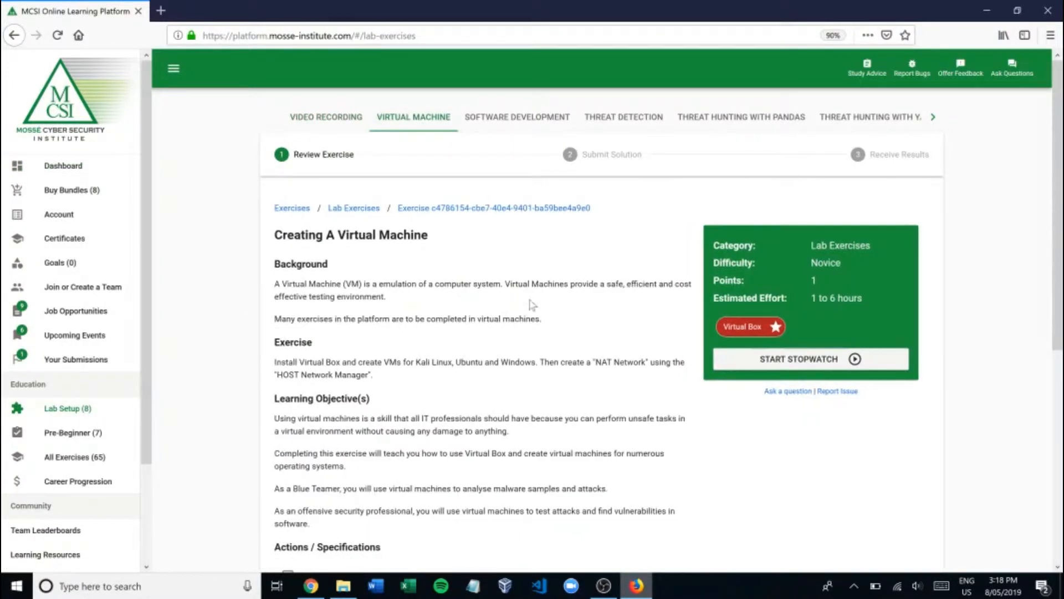
pyautogui.scroll(-3)
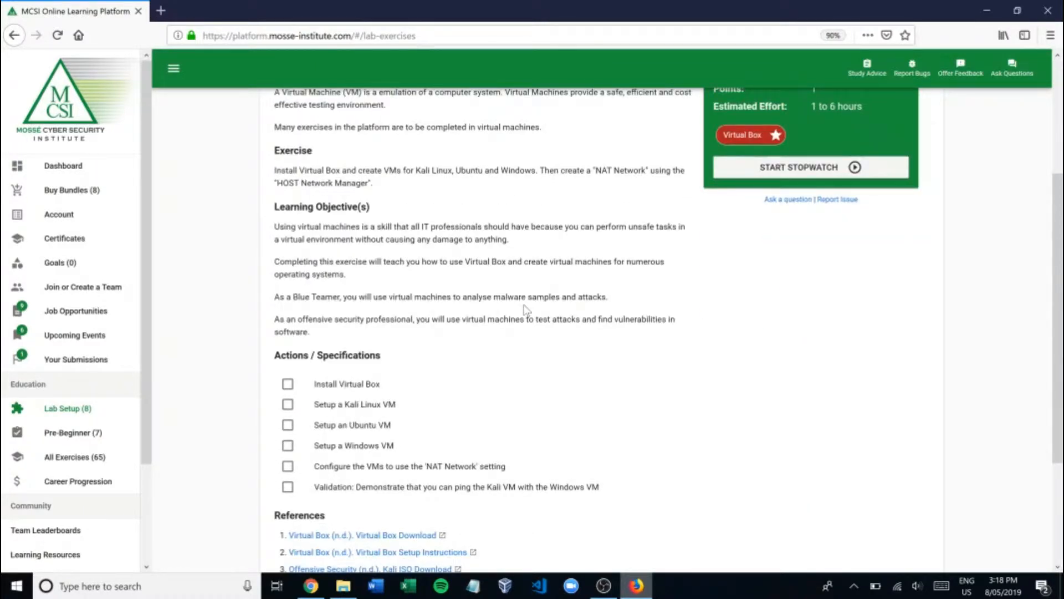
pyautogui.scroll(-3)
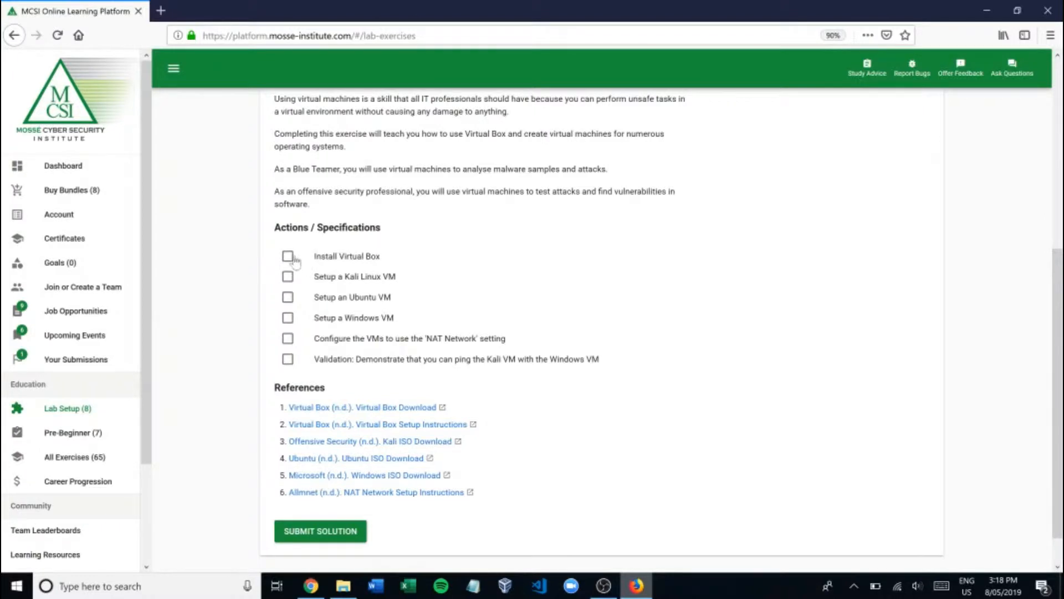
pyautogui.moveTo(293, 301)
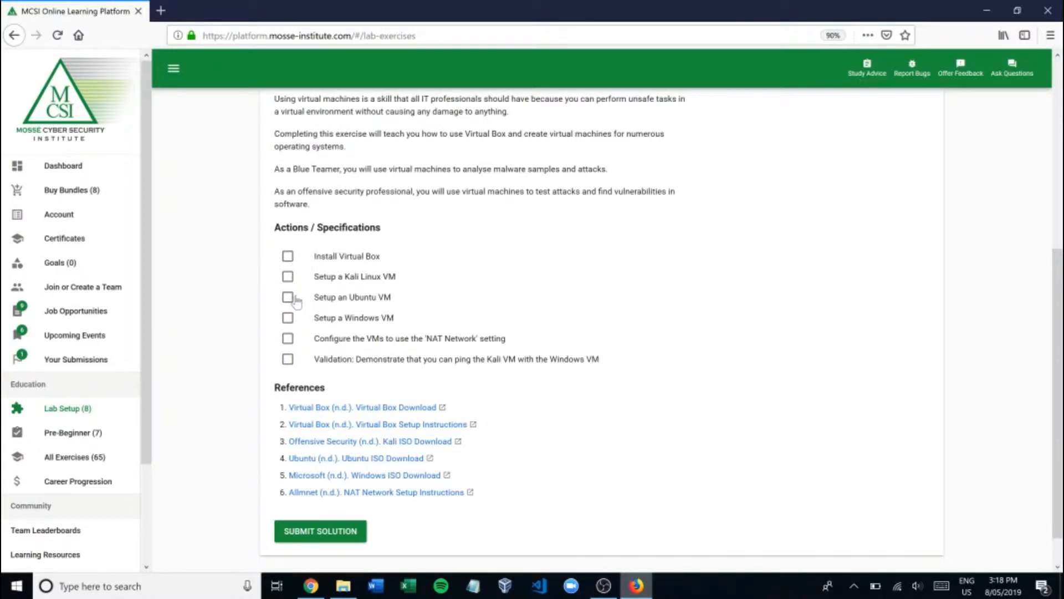
pyautogui.scroll(3)
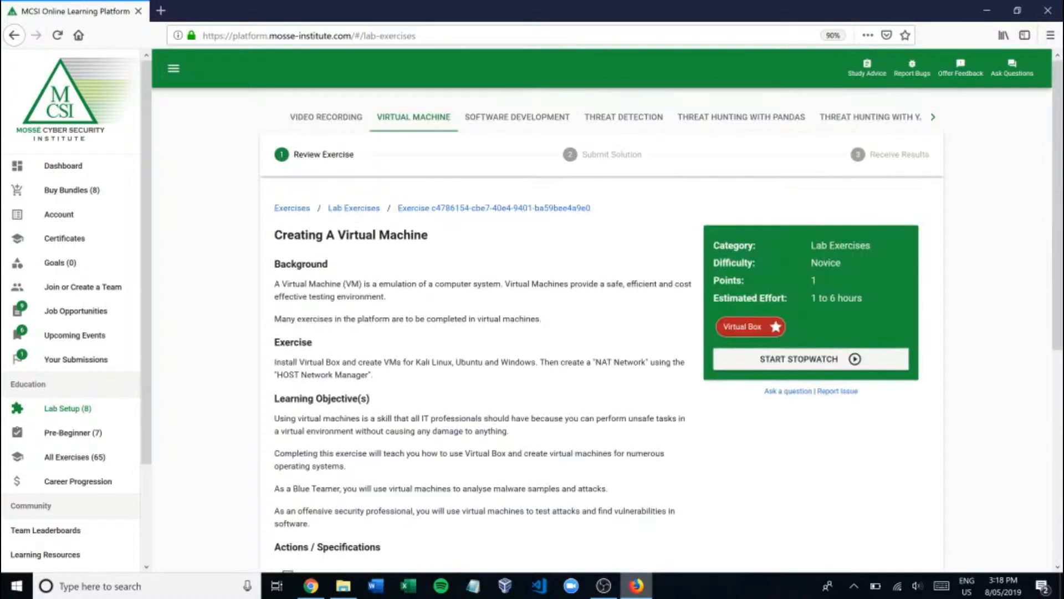
pyautogui.scroll(-3)
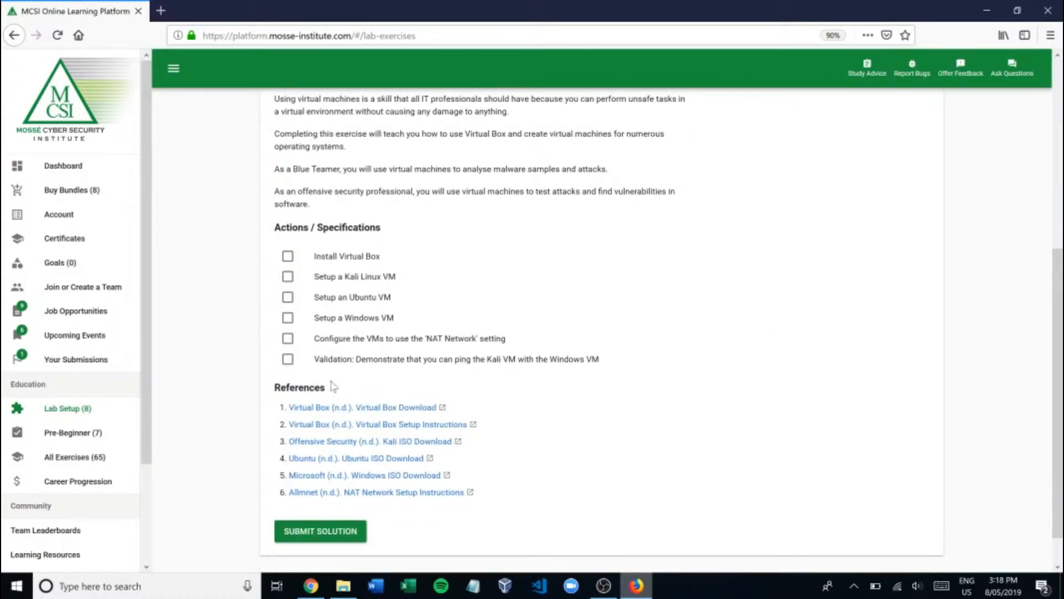
pyautogui.moveTo(416, 370)
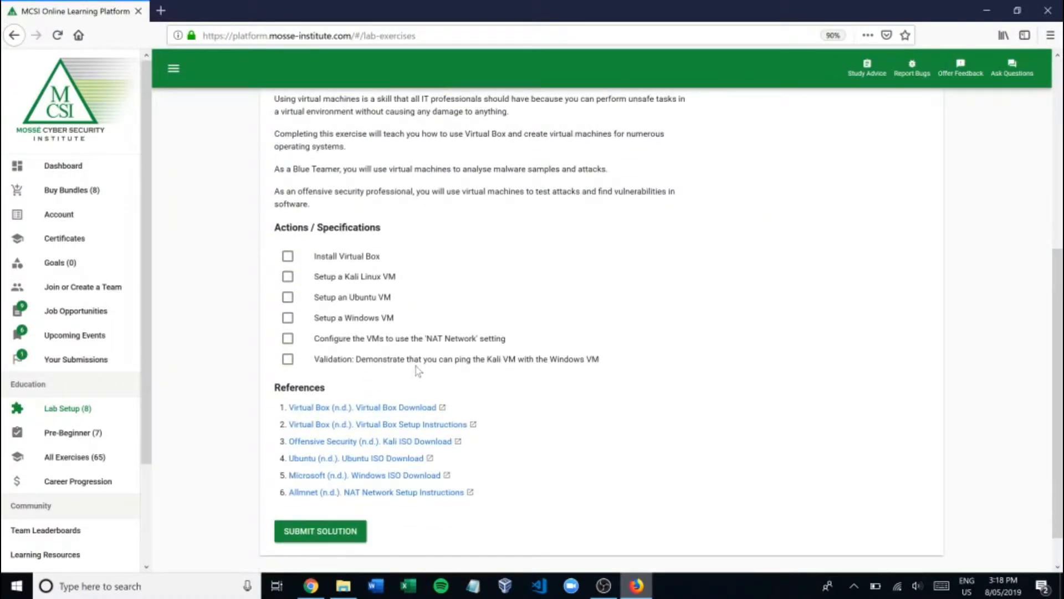
pyautogui.moveTo(406, 412)
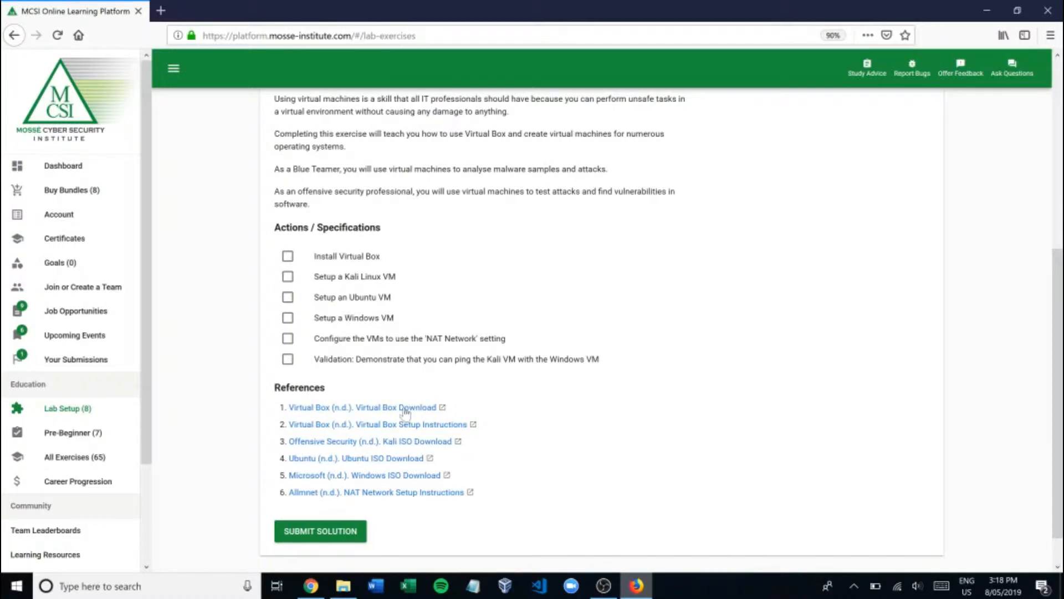
pyautogui.moveTo(364, 413)
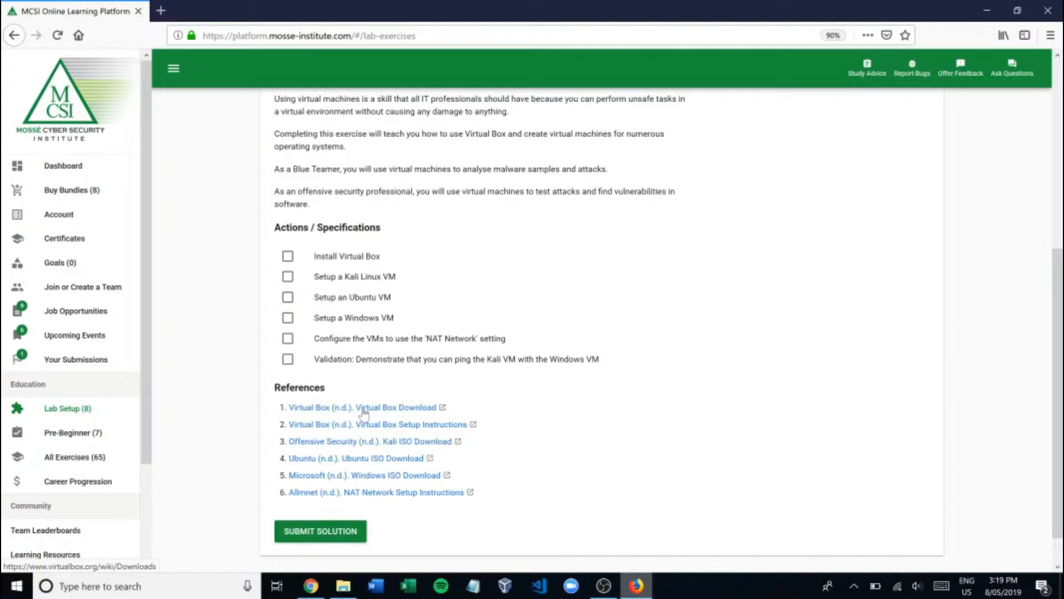
# Follow the Virtual Box Download reference, note the Linux distributions packages, and return to the exercise.
pyautogui.click(363, 406)
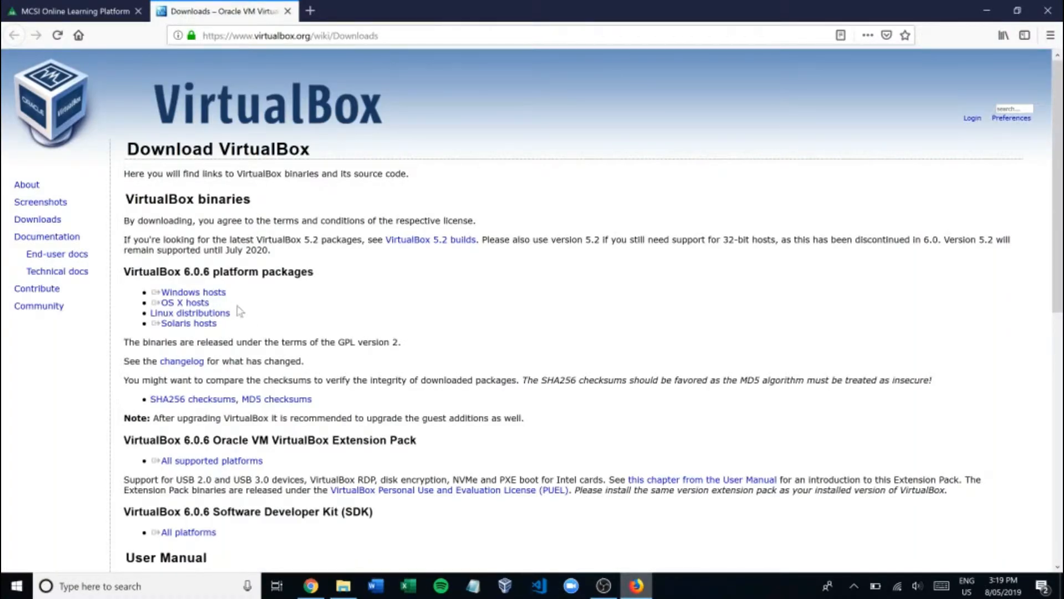
pyautogui.doubleClick(190, 312)
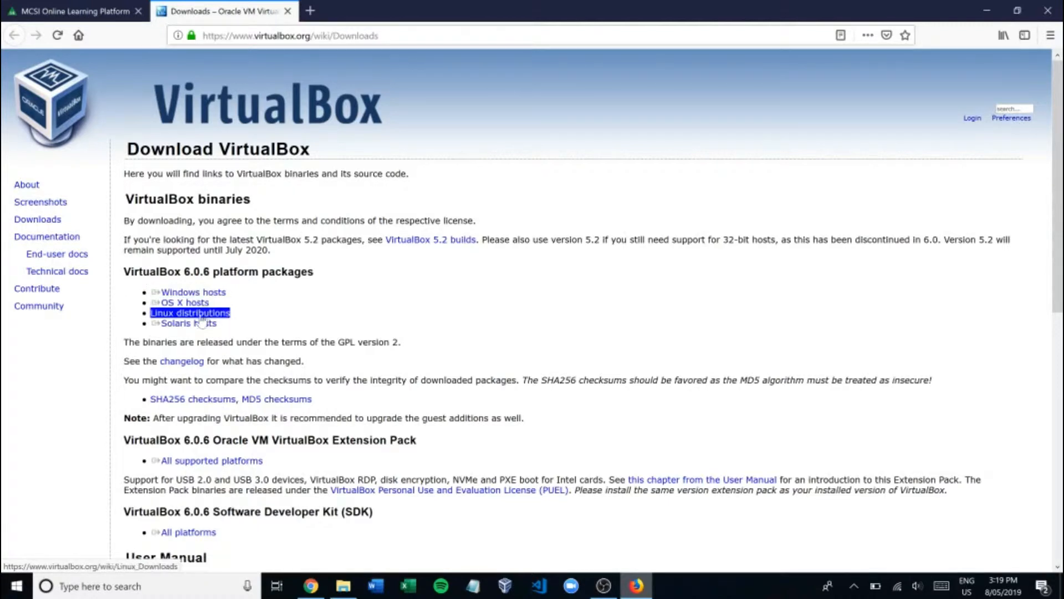
pyautogui.click(193, 291)
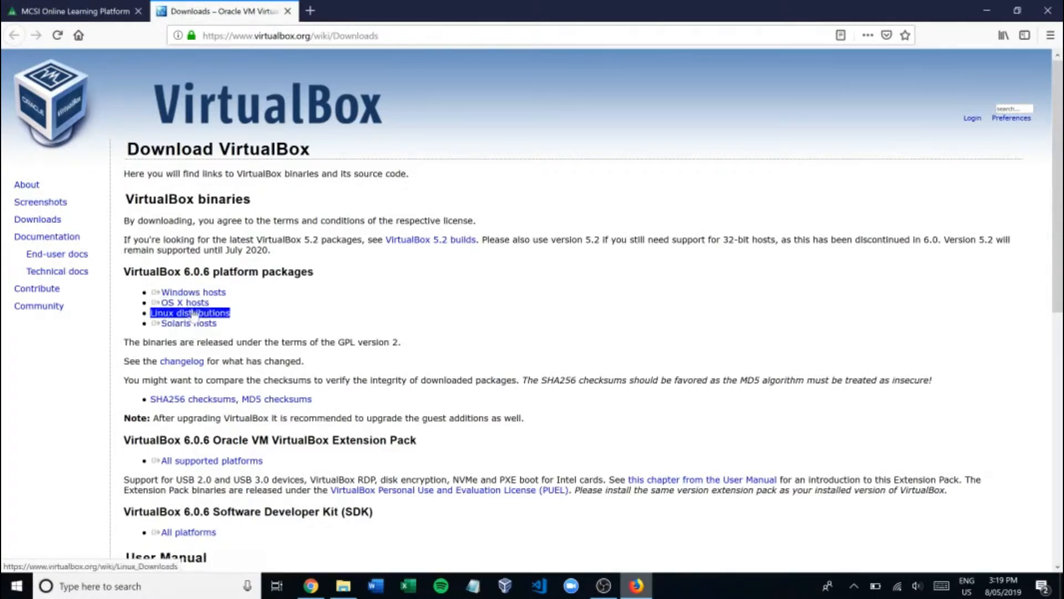
pyautogui.click(75, 11)
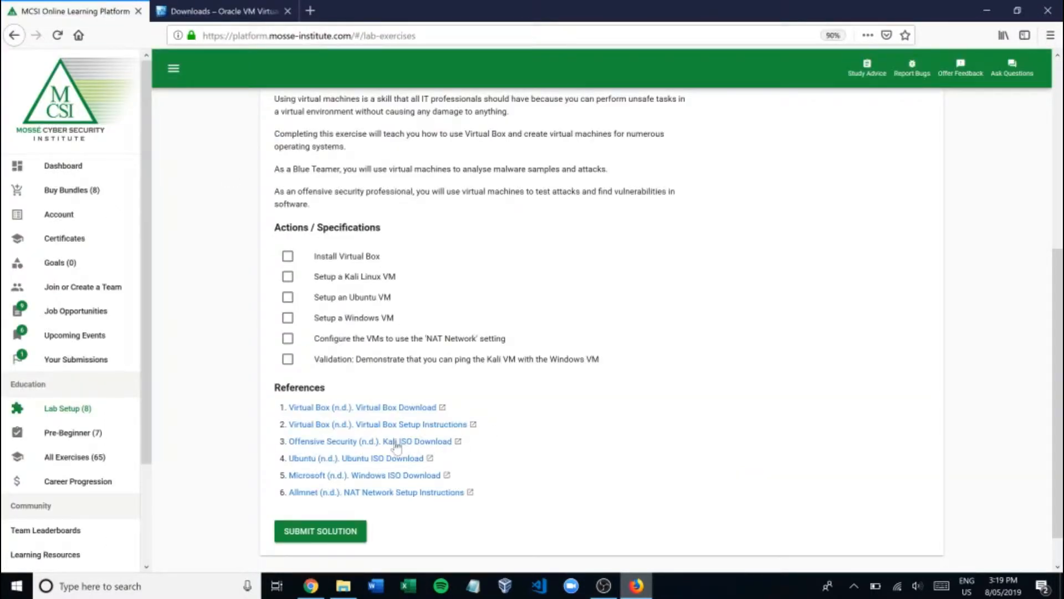
pyautogui.moveTo(387, 441)
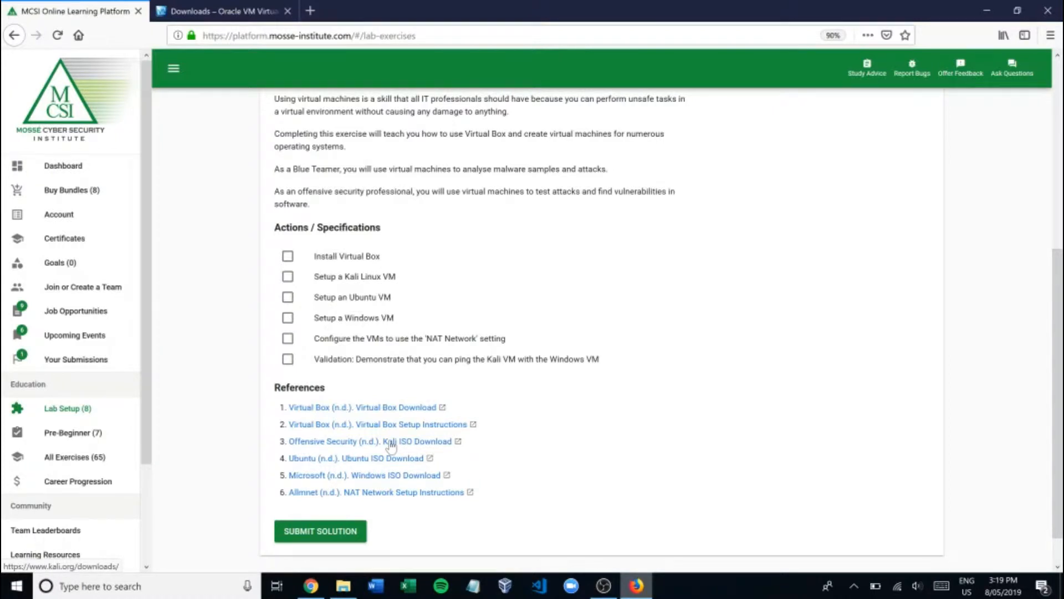
# Follow the Kali ISO Download reference, then minimize the browser to the desktop.
pyautogui.click(401, 441)
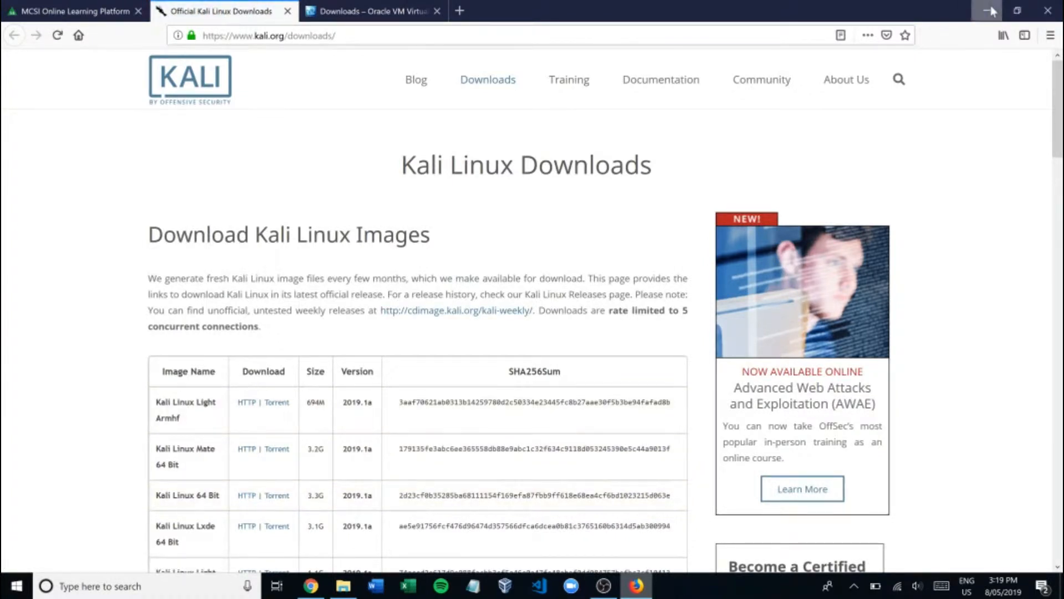
pyautogui.click(990, 10)
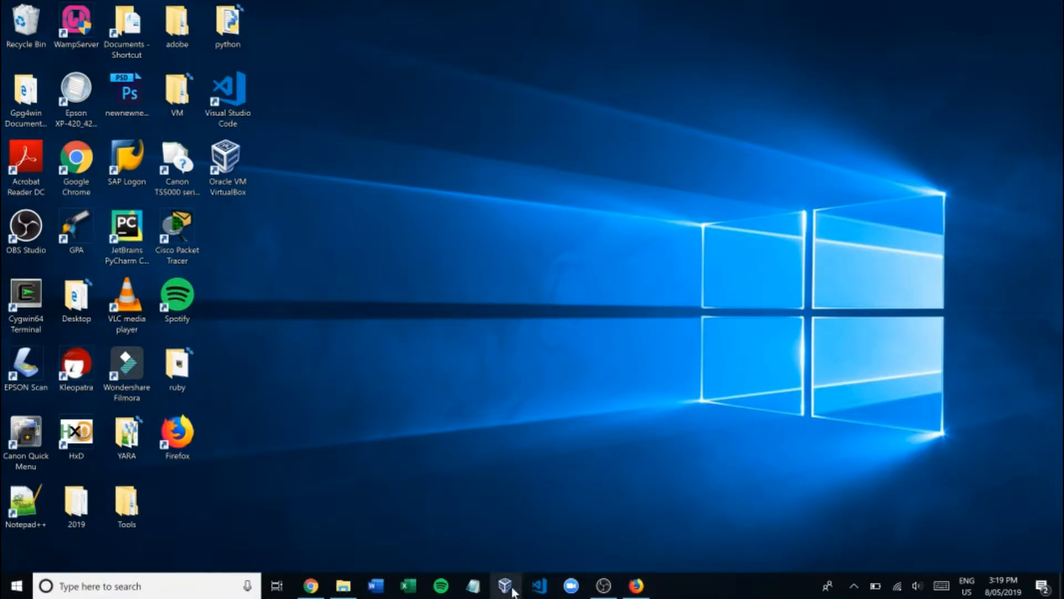
pyautogui.moveTo(555, 450)
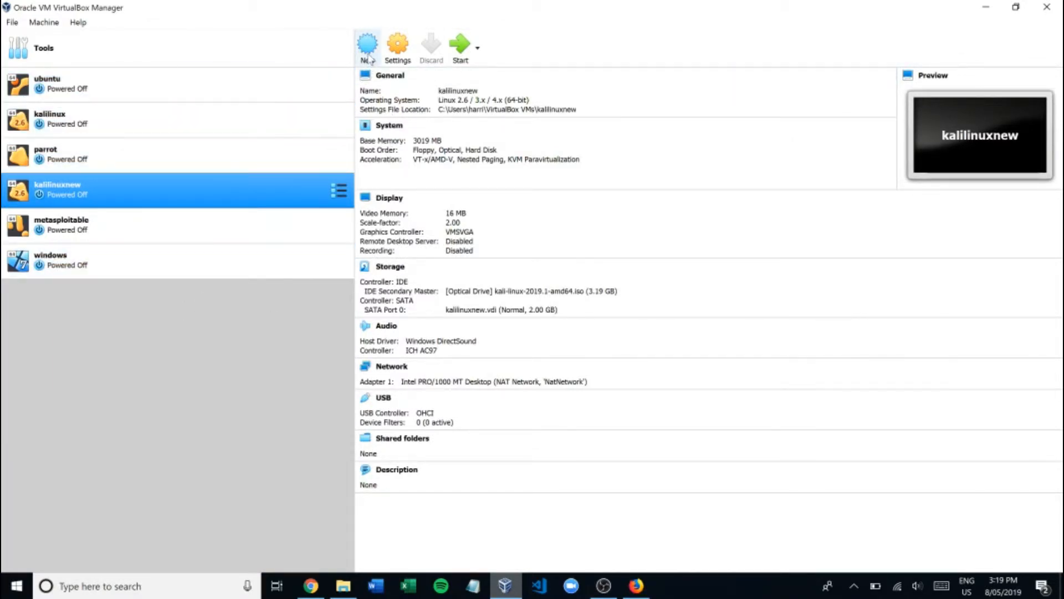
# Start a new VM named kalivmvideo1 with type Linux, version Linux 2.6 / 3.x / 4.x (64-bit).
pyautogui.click(367, 45)
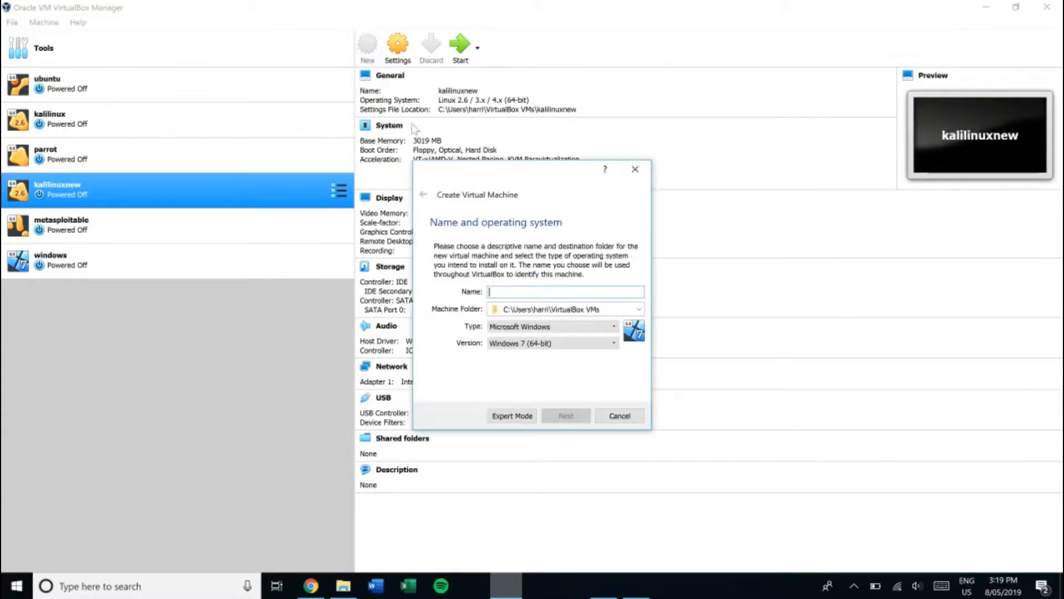
pyautogui.write('ka')
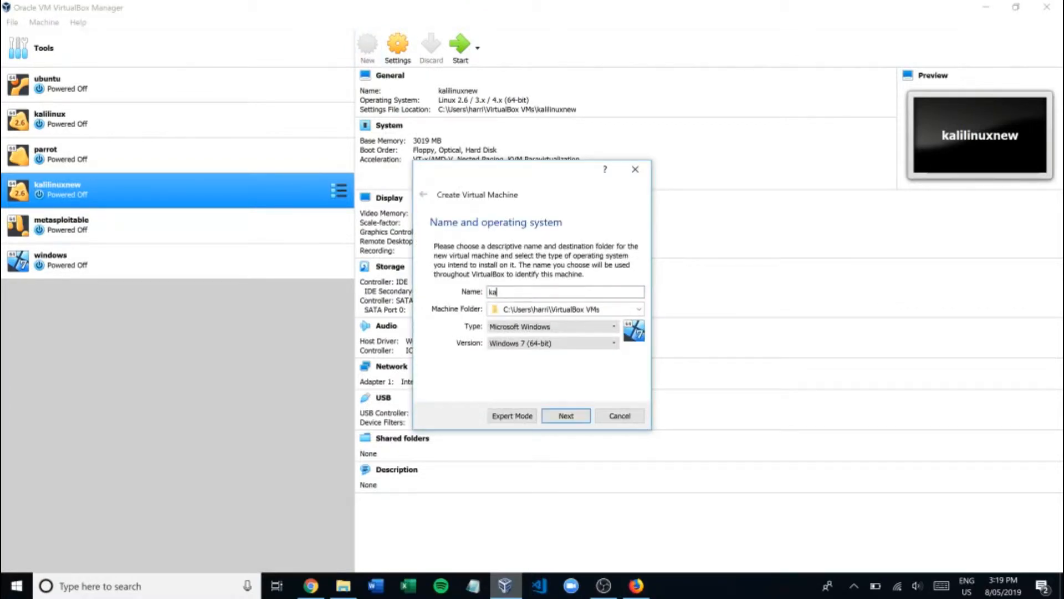
pyautogui.write('livmvideo1')
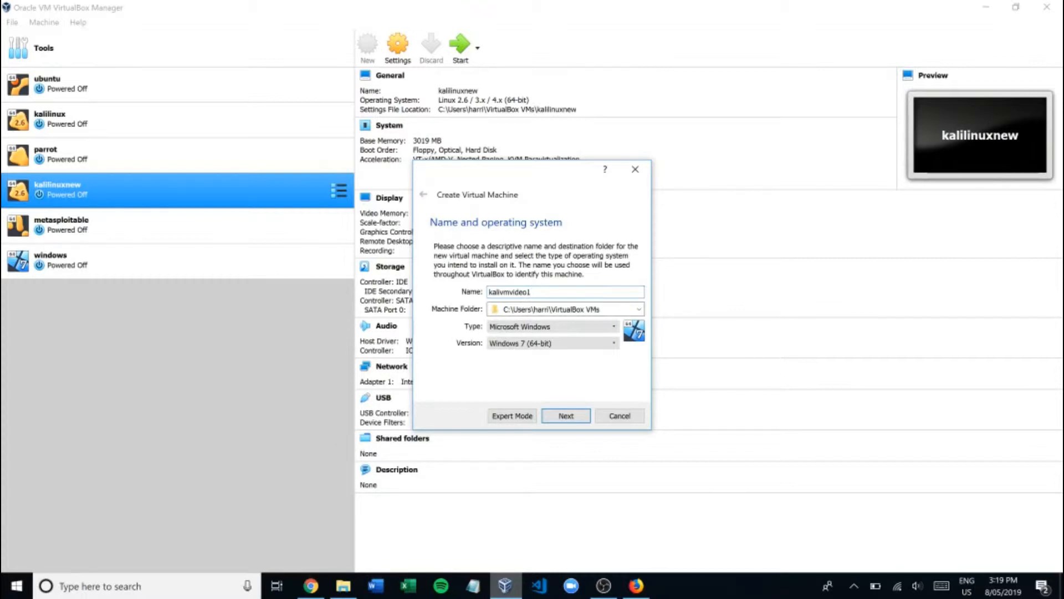
pyautogui.moveTo(558, 337)
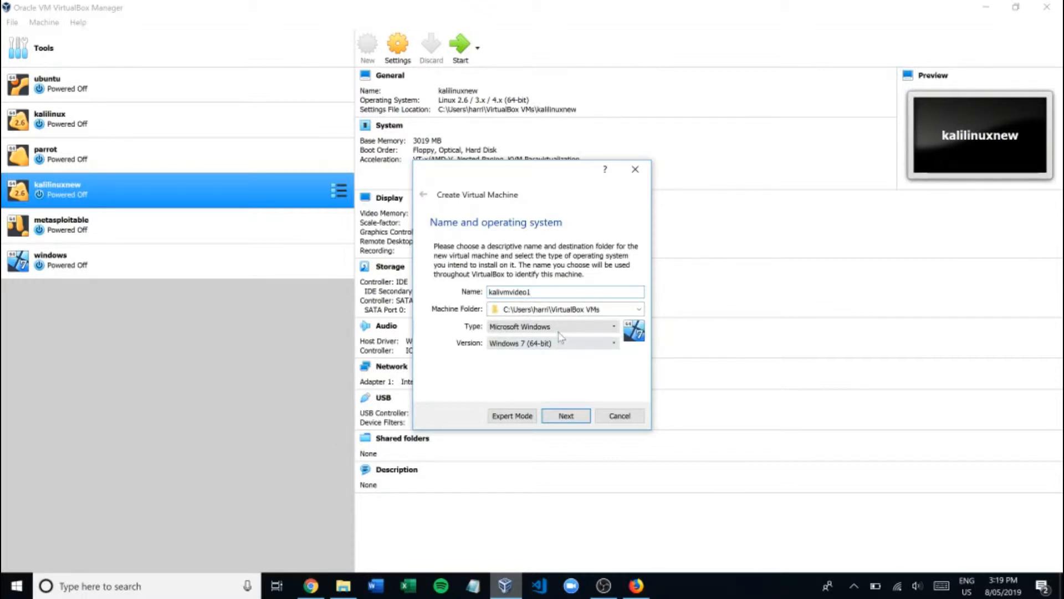
pyautogui.click(552, 326)
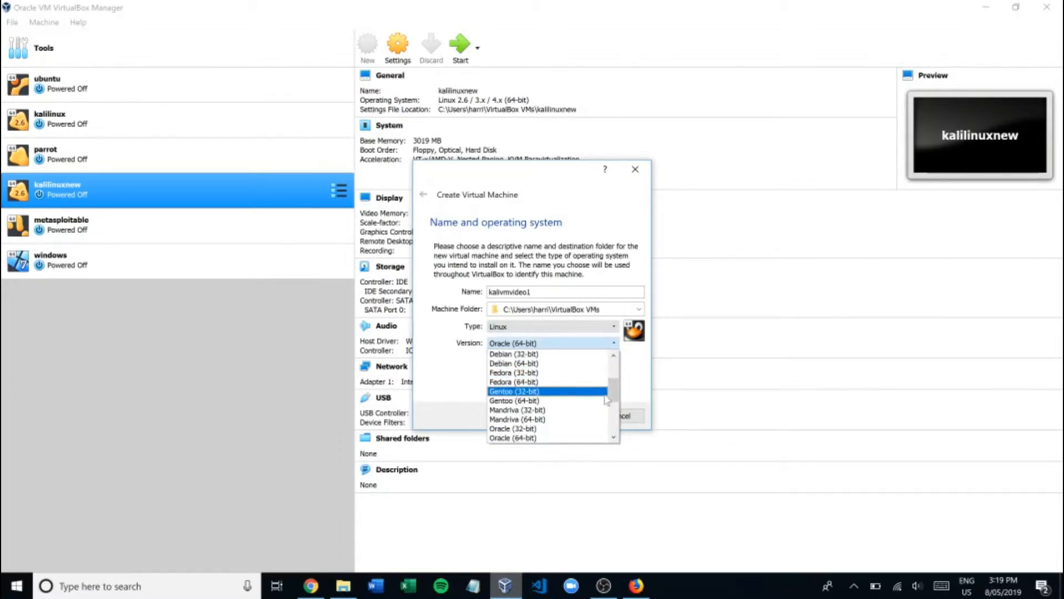
pyautogui.scroll(3)
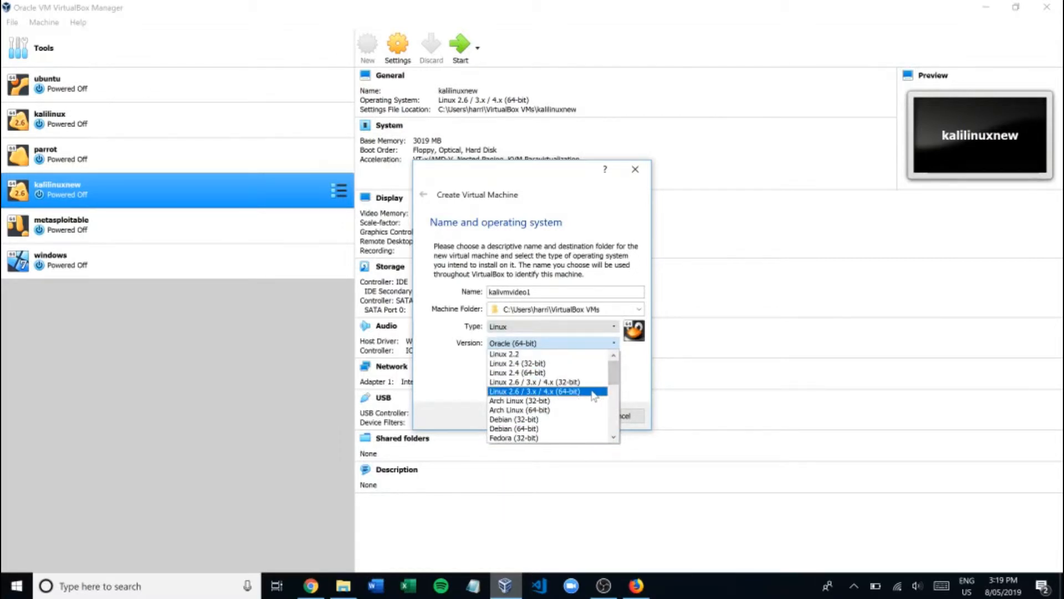
pyautogui.click(534, 391)
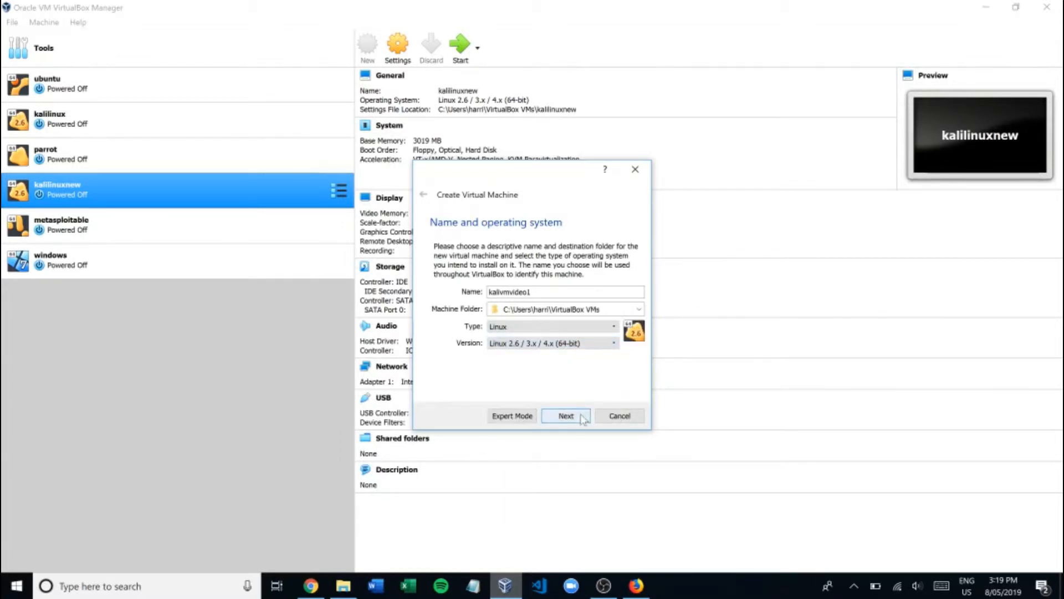
# Accept 1024 MB memory and a new dynamically allocated VDI hard disk for the VM.
pyautogui.click(566, 416)
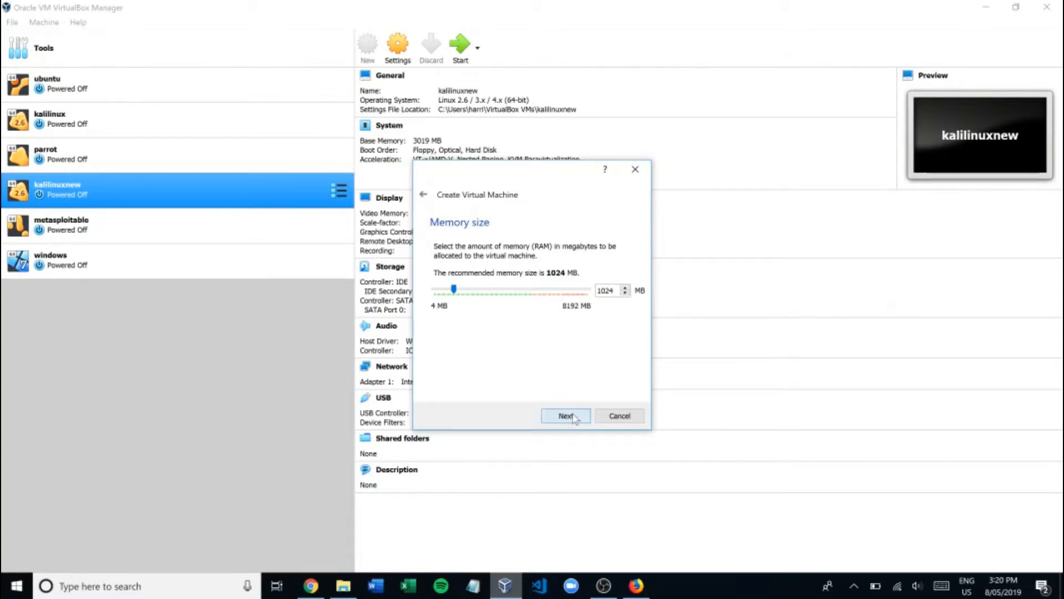
pyautogui.click(565, 415)
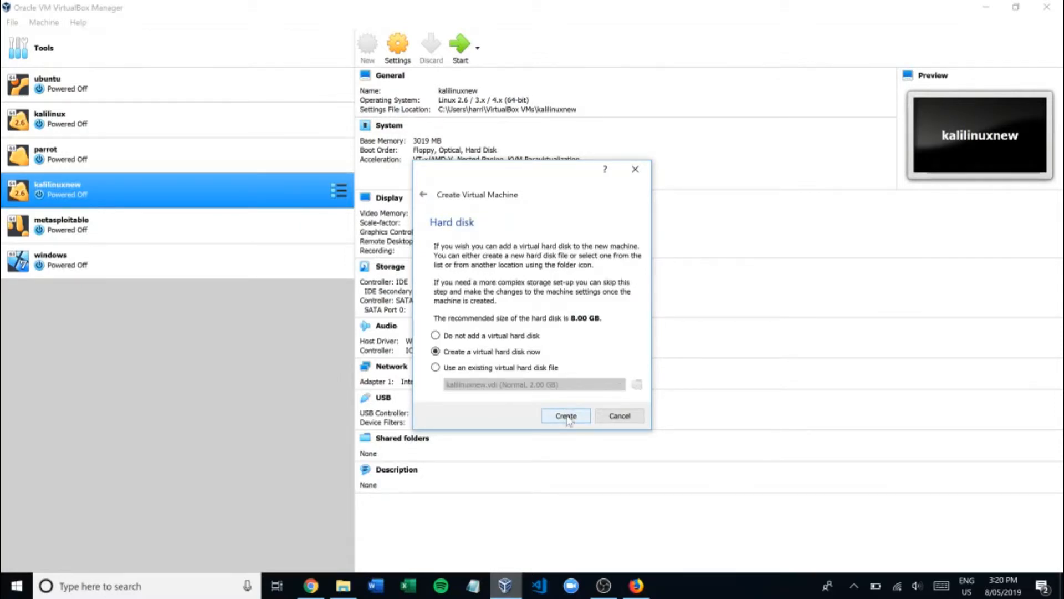
pyautogui.click(565, 416)
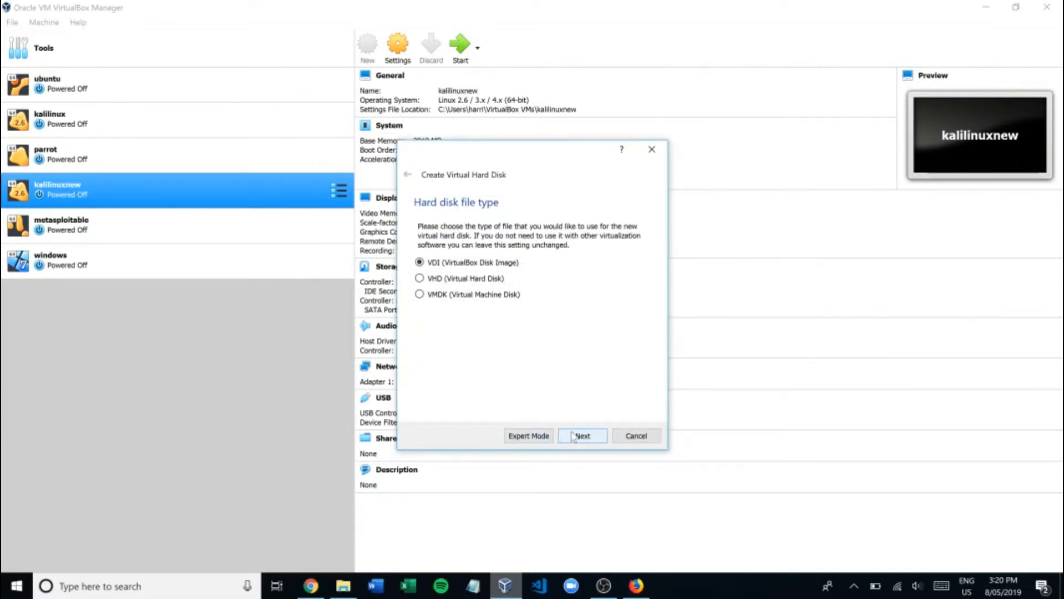
pyautogui.click(582, 435)
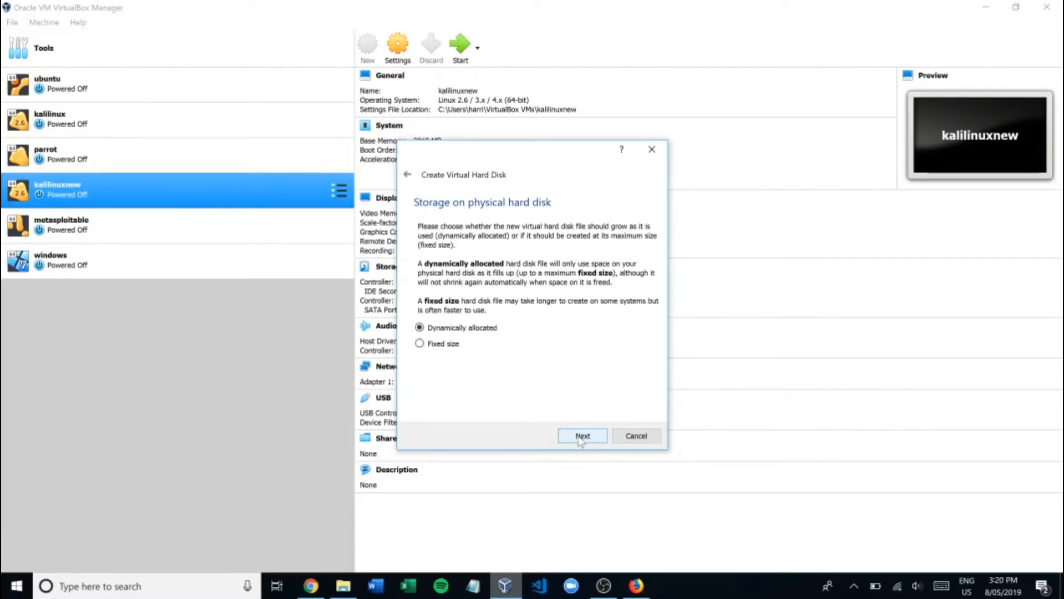
pyautogui.click(582, 435)
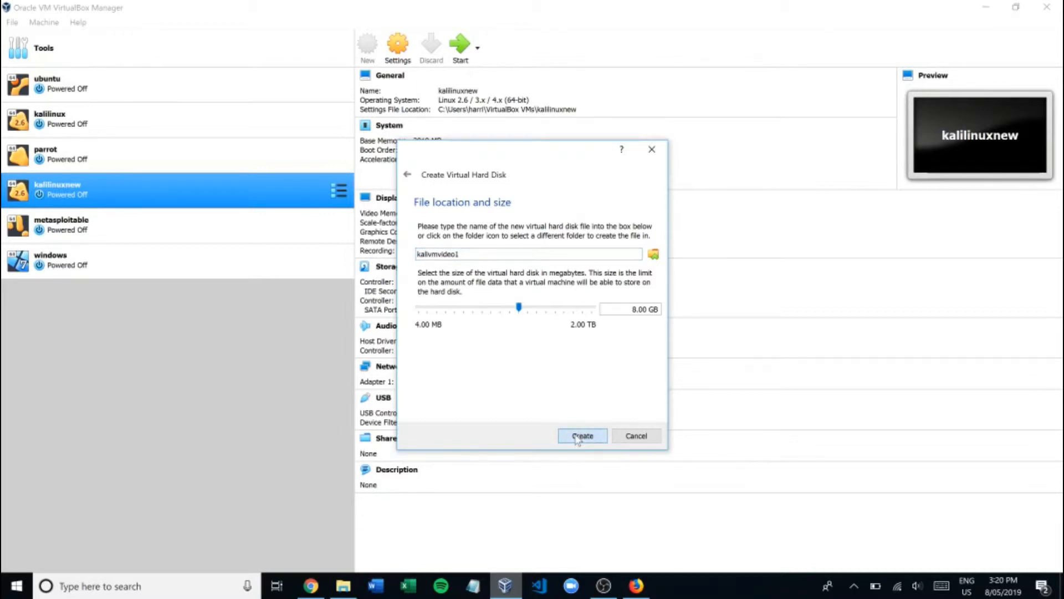
# Create the 8.00 GB disk, finishing kalivmvideo1 as a powered-off machine in the list.
pyautogui.click(582, 435)
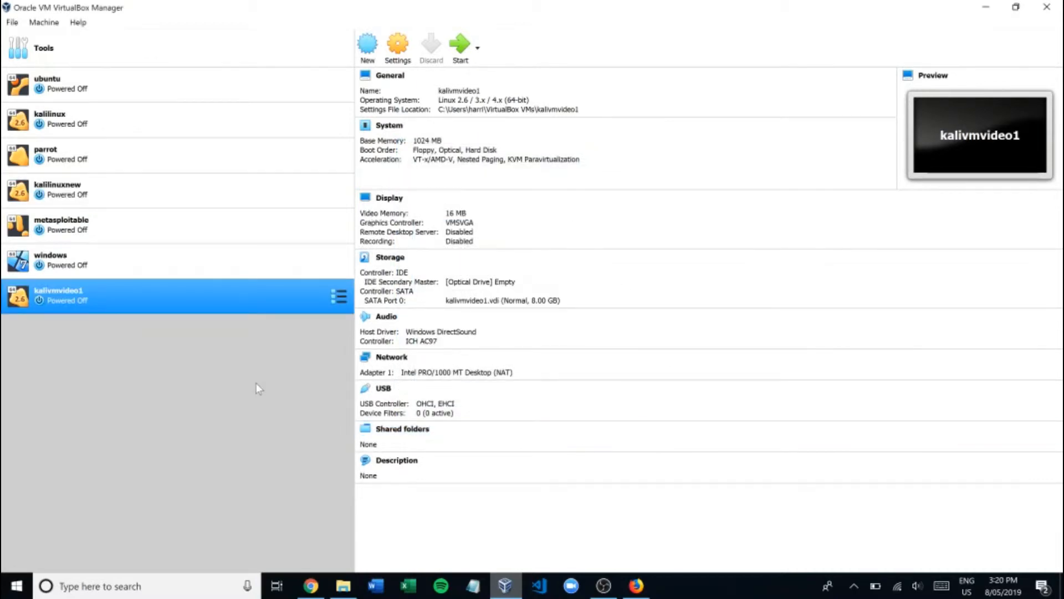
pyautogui.moveTo(290, 295)
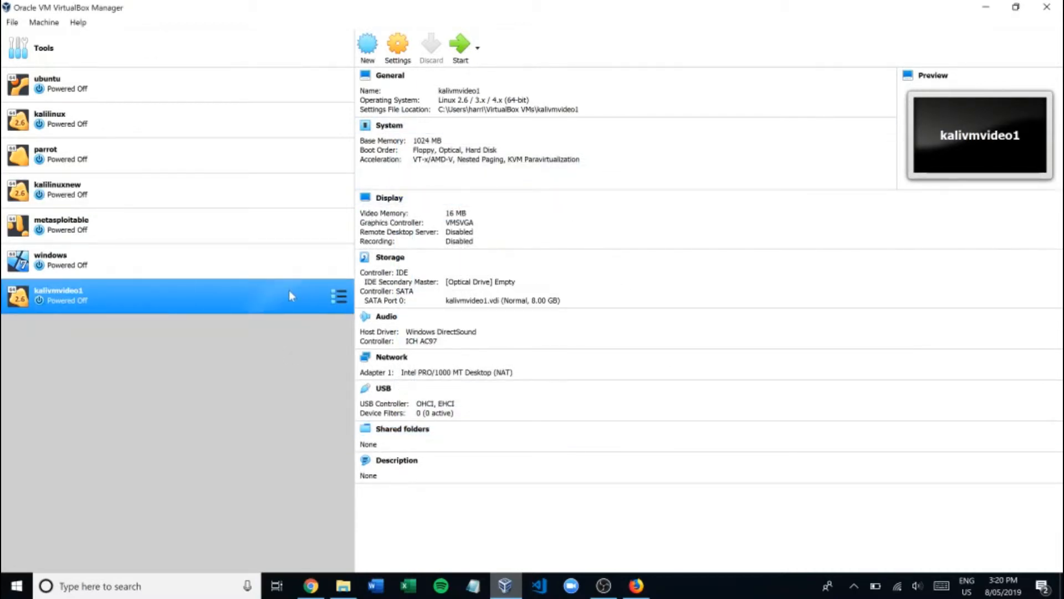
pyautogui.moveTo(285, 297)
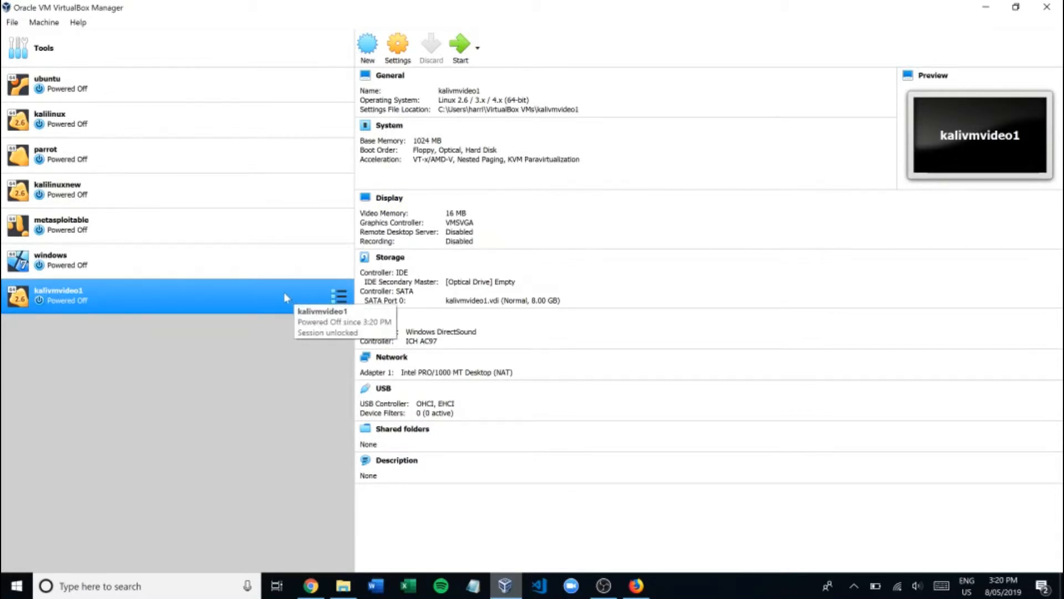
pyautogui.moveTo(160, 302)
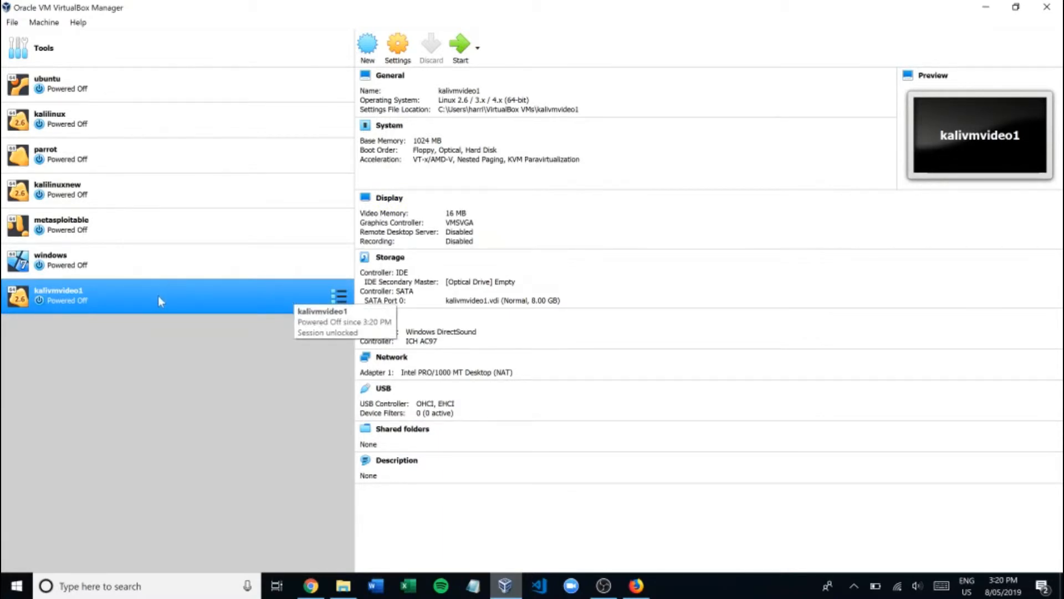
pyautogui.moveTo(398, 43)
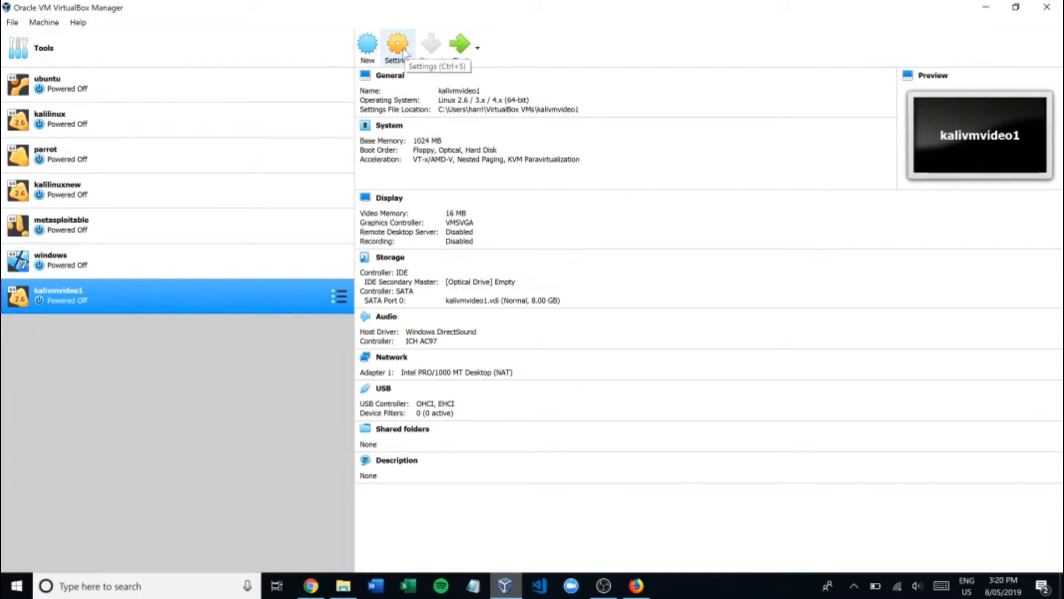
pyautogui.moveTo(422, 130)
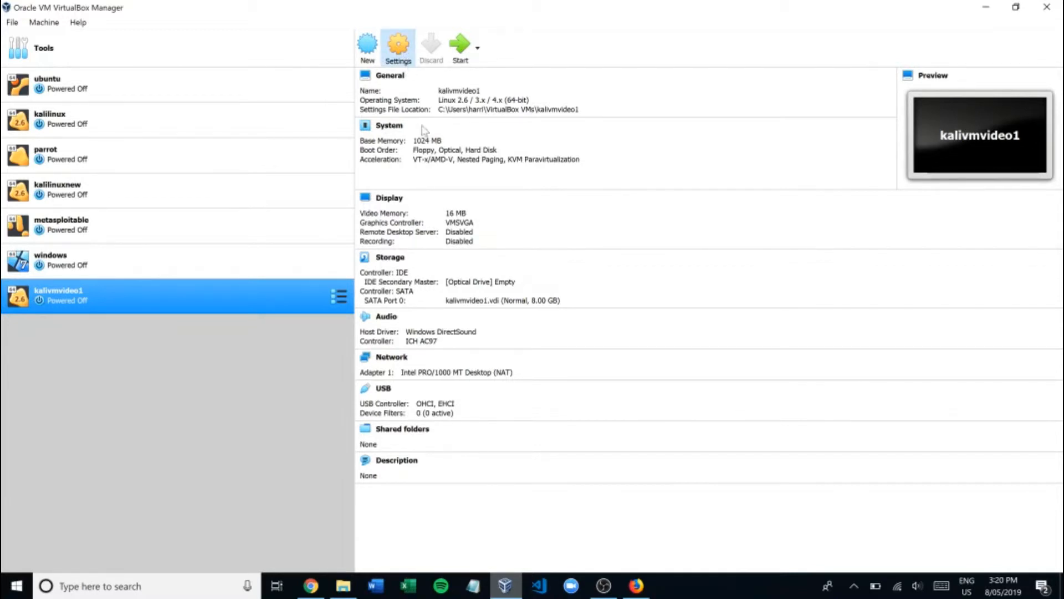
# In kalivmvideo1's Storage settings, browse for a disc image for the empty optical drive.
pyautogui.click(398, 45)
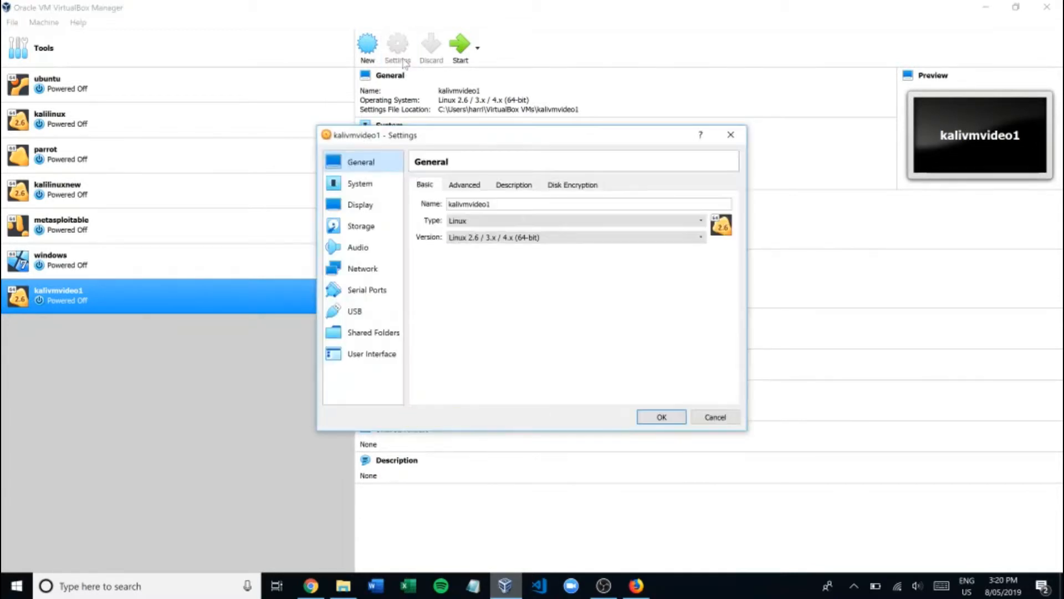
pyautogui.click(360, 225)
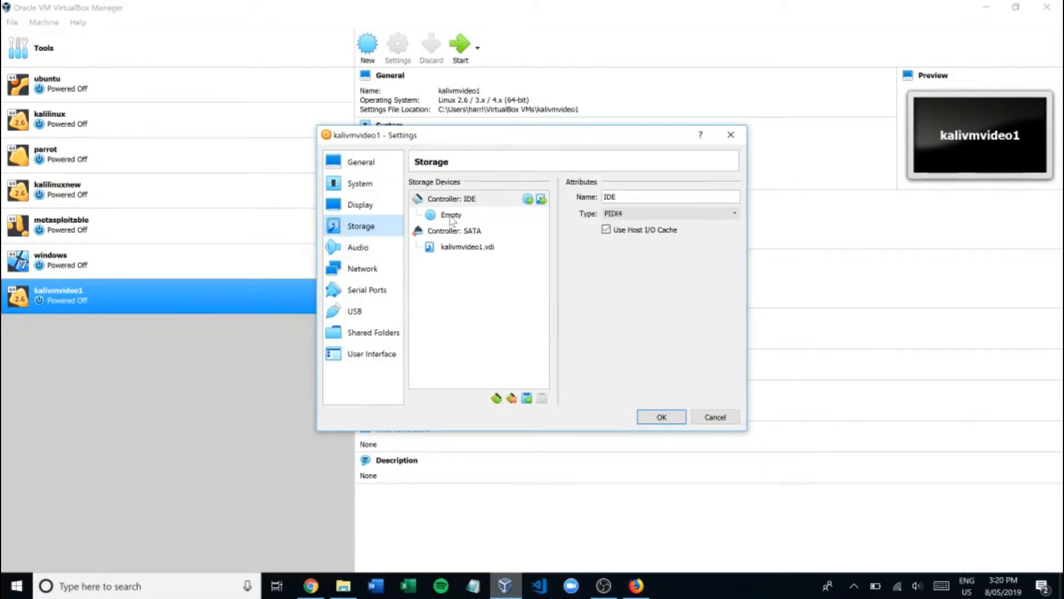
pyautogui.click(451, 214)
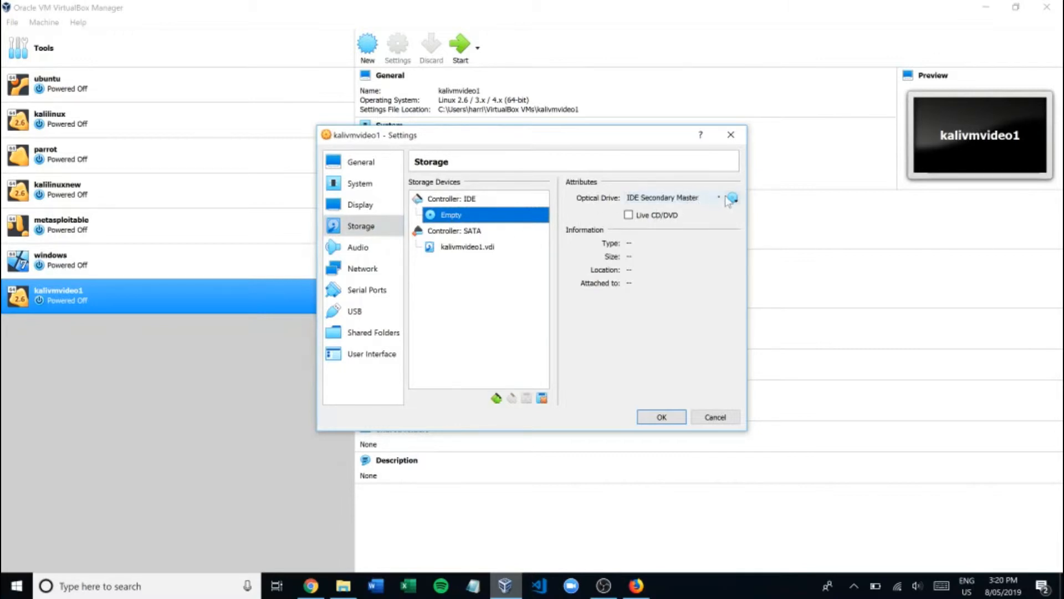
pyautogui.click(731, 198)
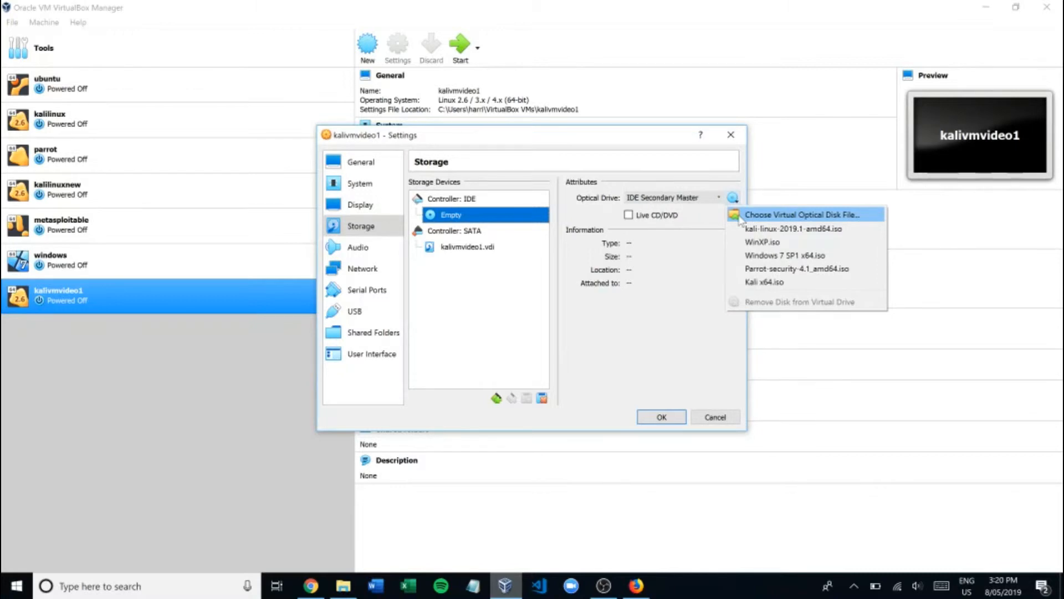
pyautogui.click(805, 214)
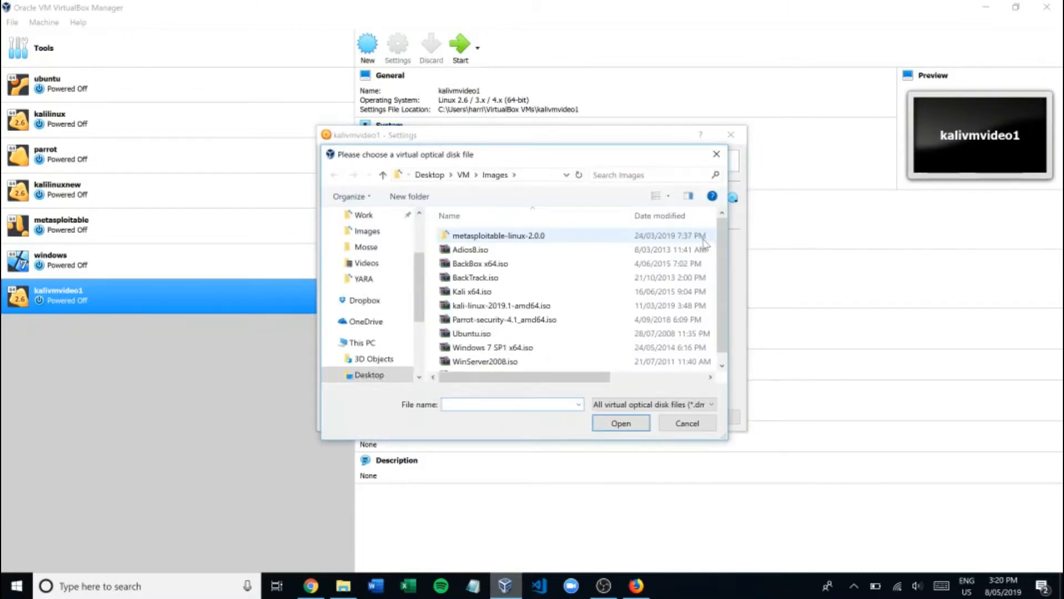
pyautogui.moveTo(723, 240)
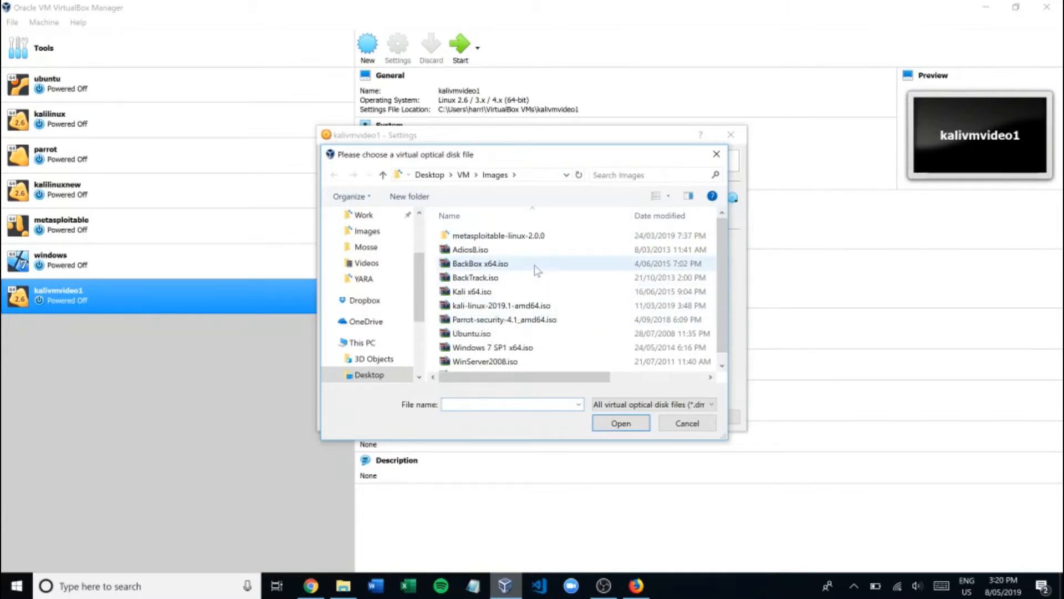
# Attach kali-linux-2019.1-amd64.iso to the optical drive and save the settings.
pyautogui.click(500, 305)
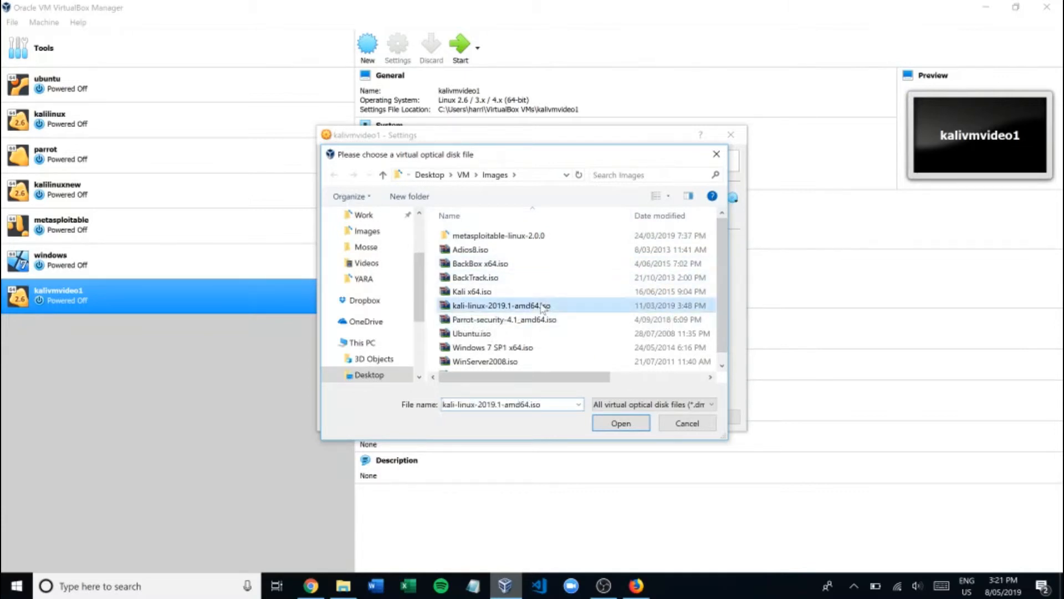
pyautogui.click(619, 422)
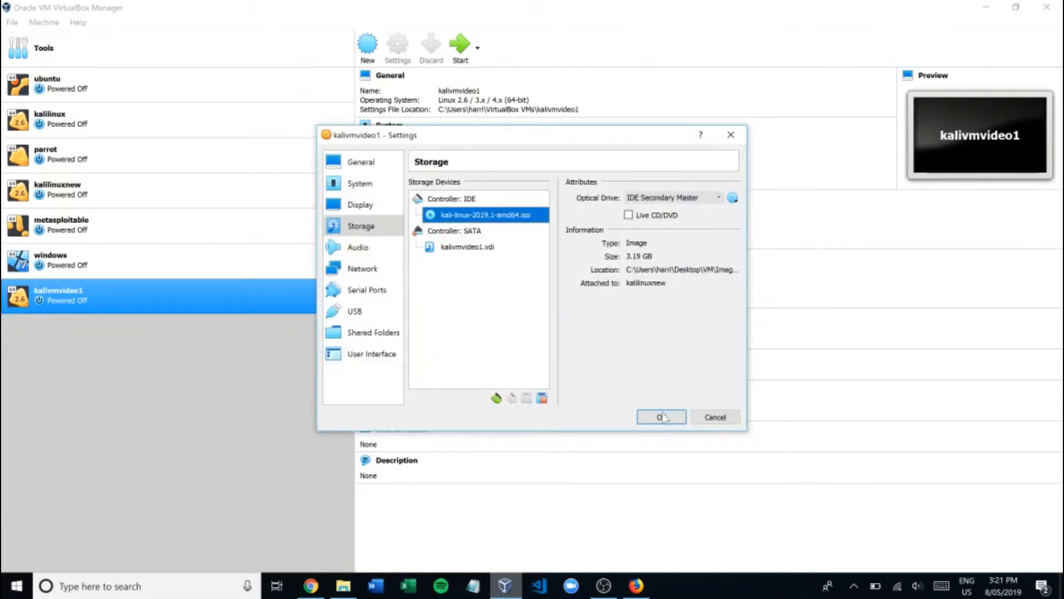
pyautogui.click(661, 417)
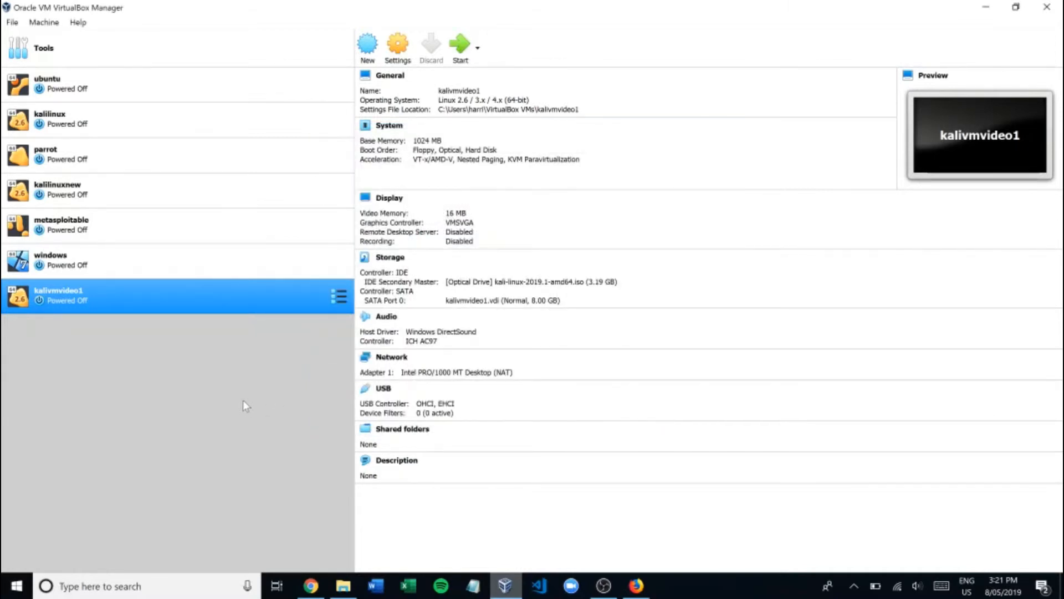
# Open the Host Network Manager to review the host-only adapter at 192.168.56.1/24.
pyautogui.click(92, 48)
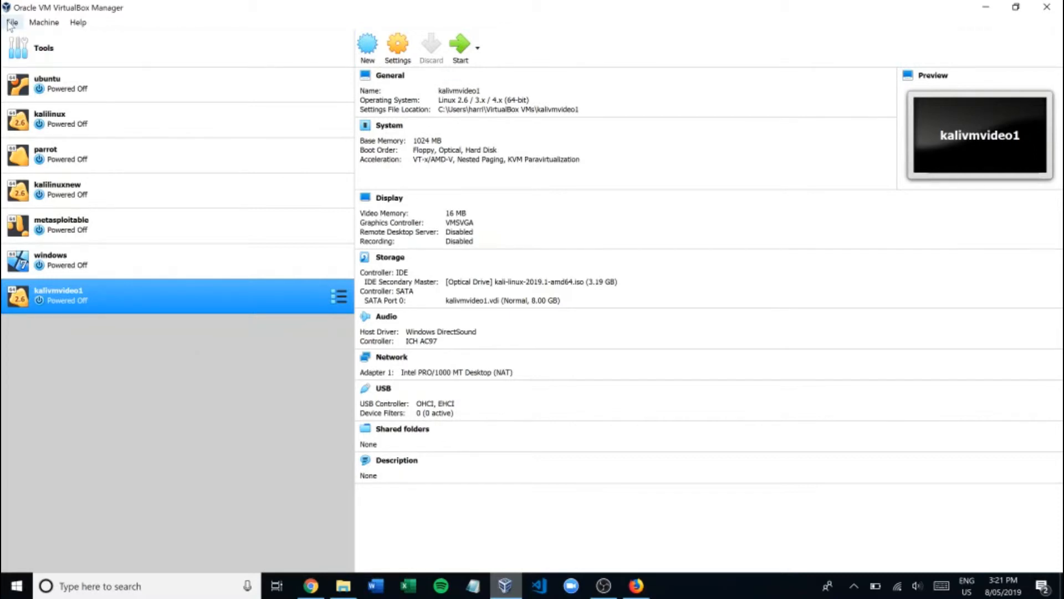
pyautogui.click(11, 22)
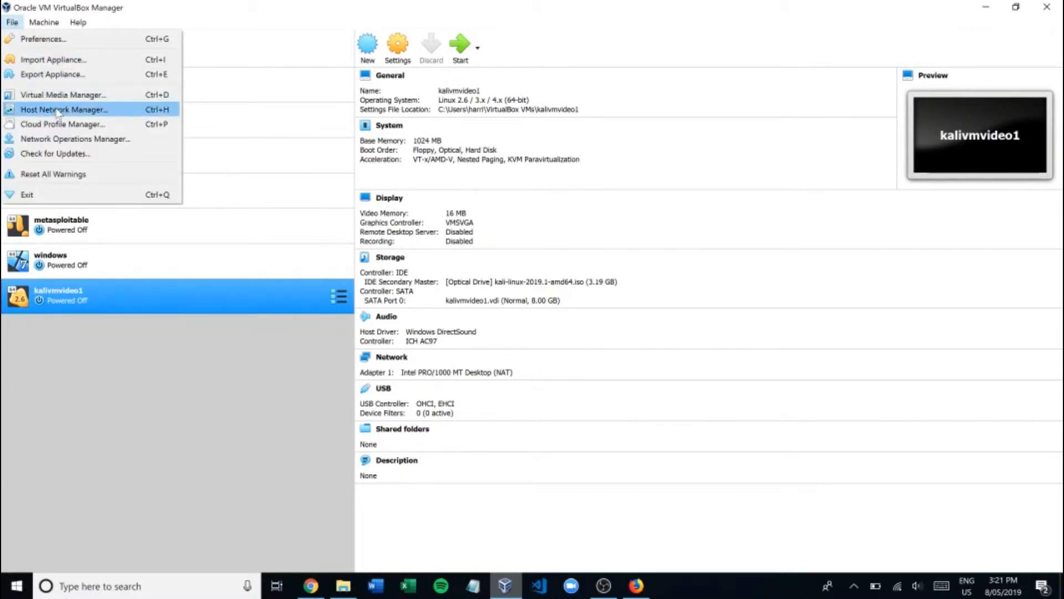
pyautogui.click(64, 110)
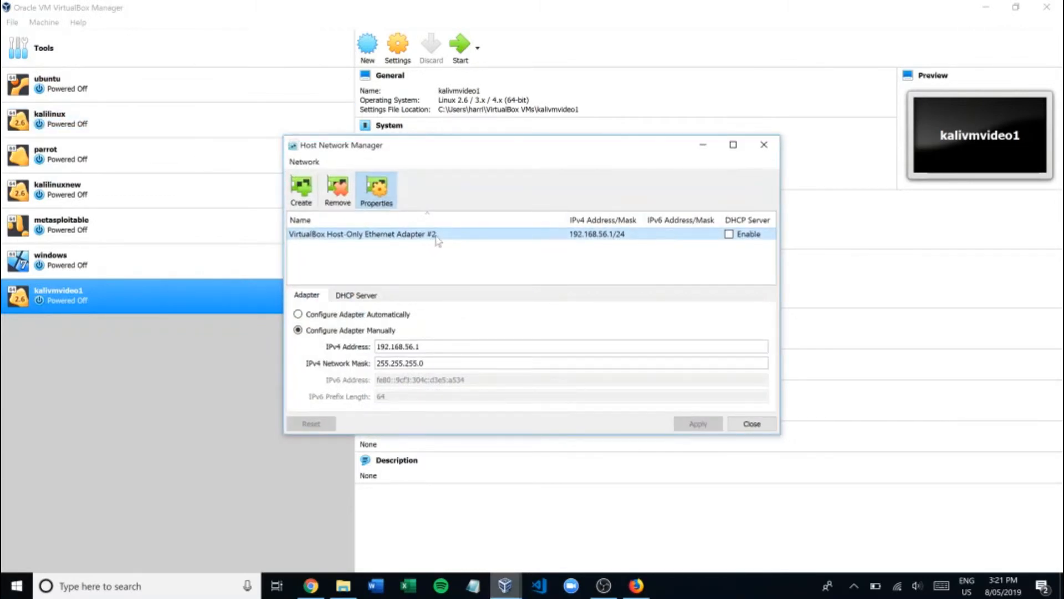
pyautogui.moveTo(330, 217)
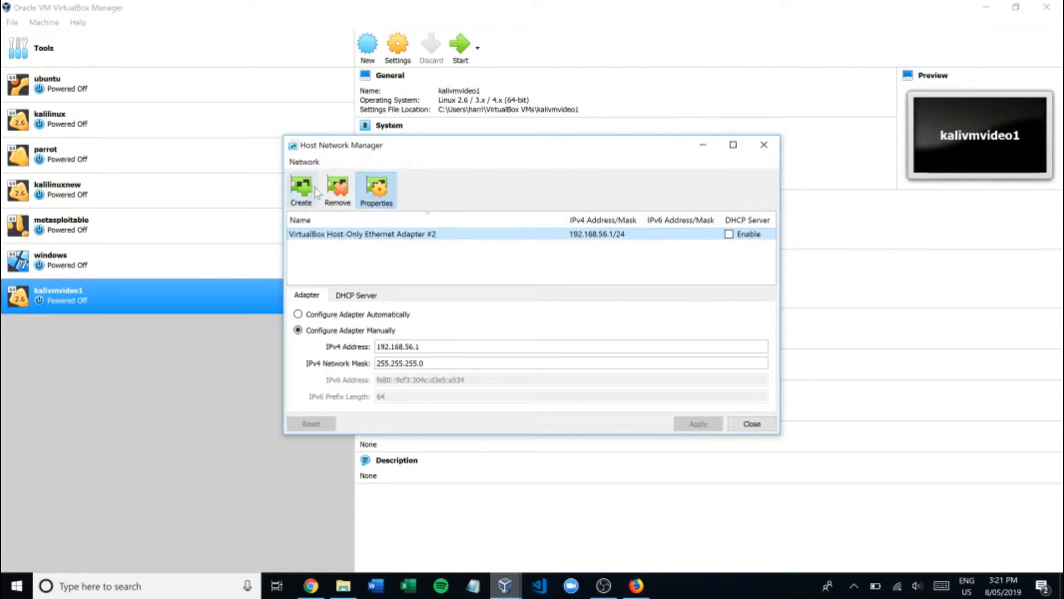
pyautogui.moveTo(794, 226)
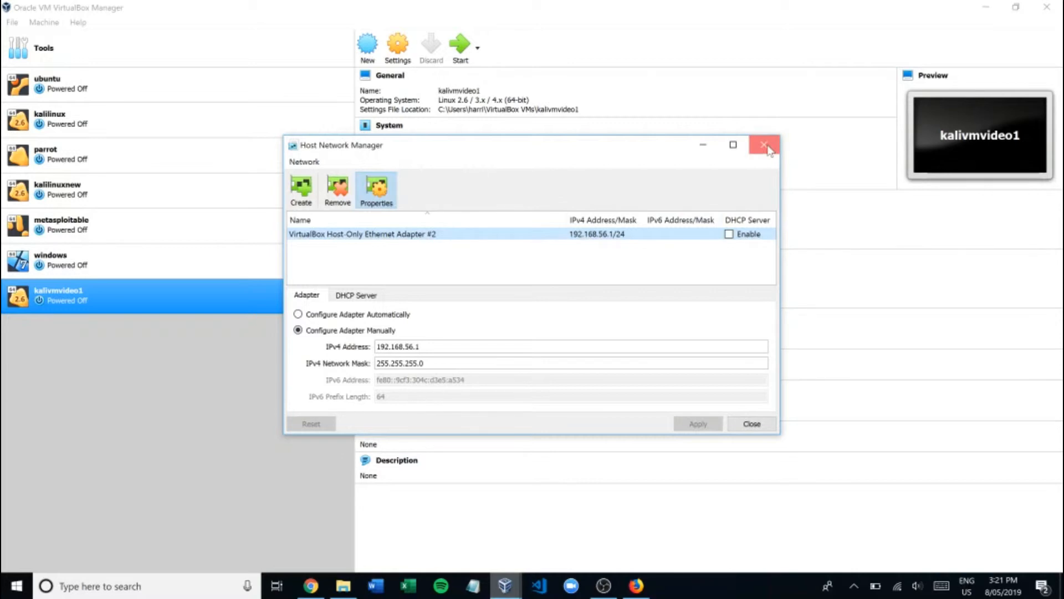
# Close the Host Network Manager and confirm kalivmvideo1's Adapter 1 is attached to NAT.
pyautogui.click(766, 144)
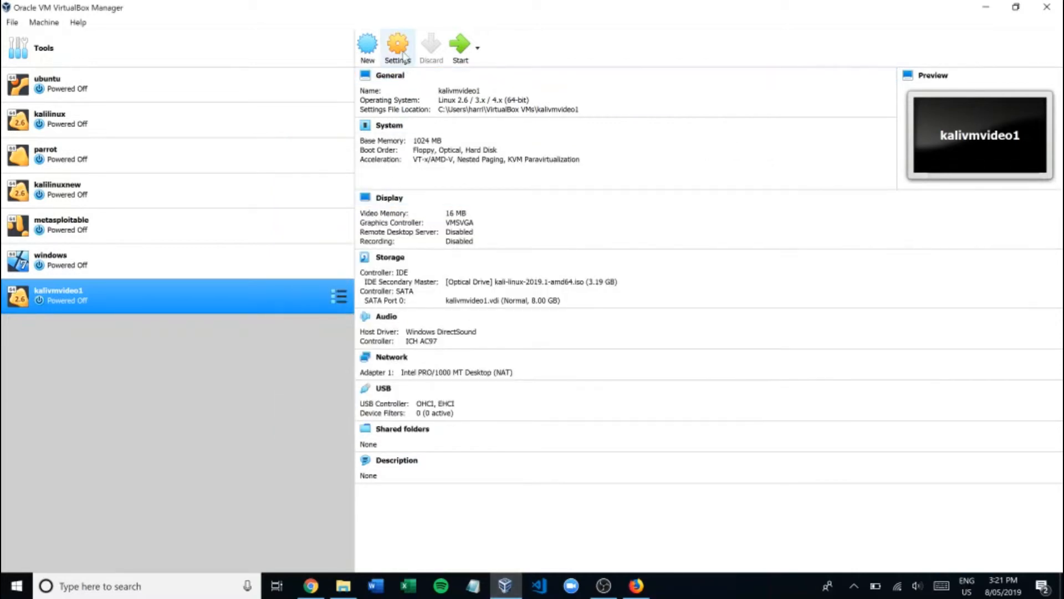
pyautogui.click(398, 47)
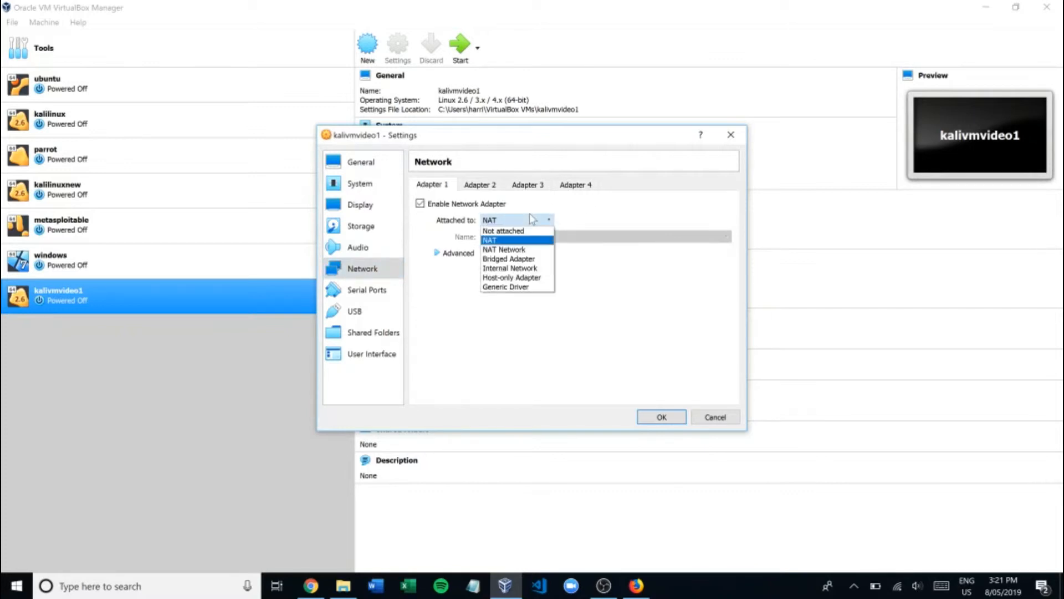
pyautogui.moveTo(522, 259)
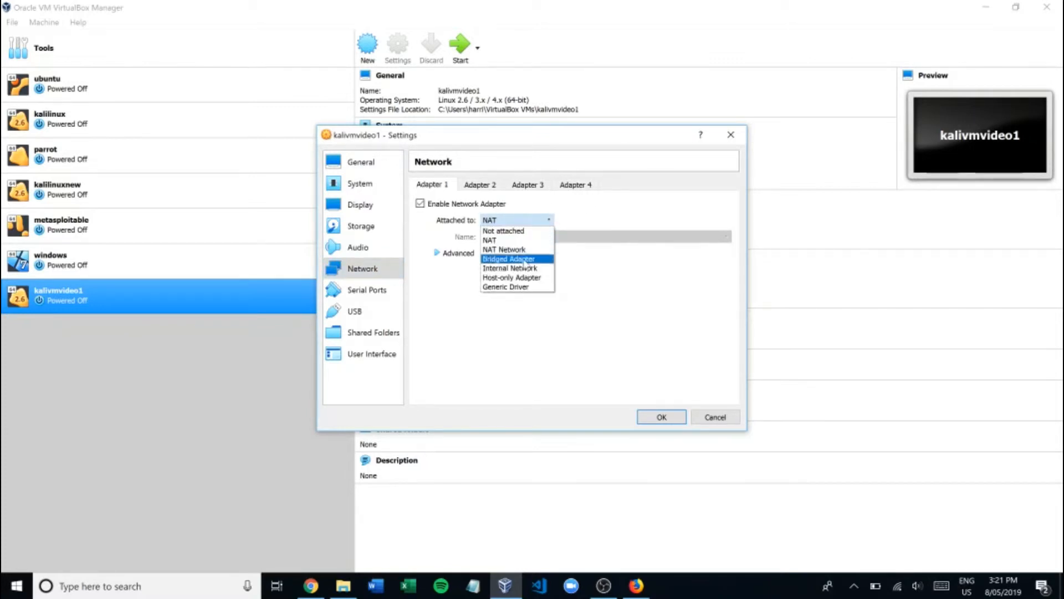
pyautogui.moveTo(515, 240)
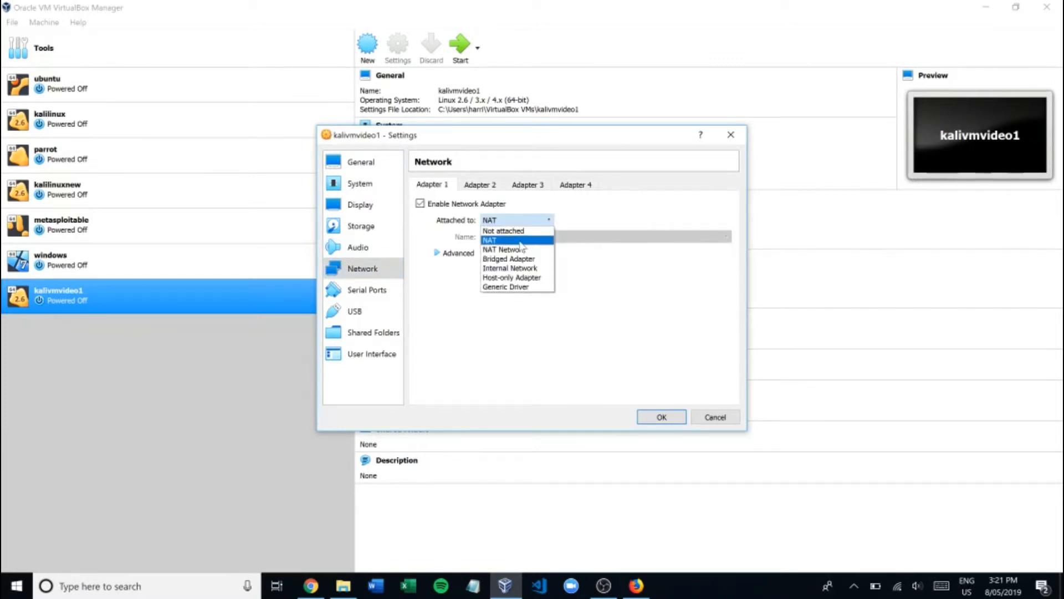
pyautogui.click(489, 240)
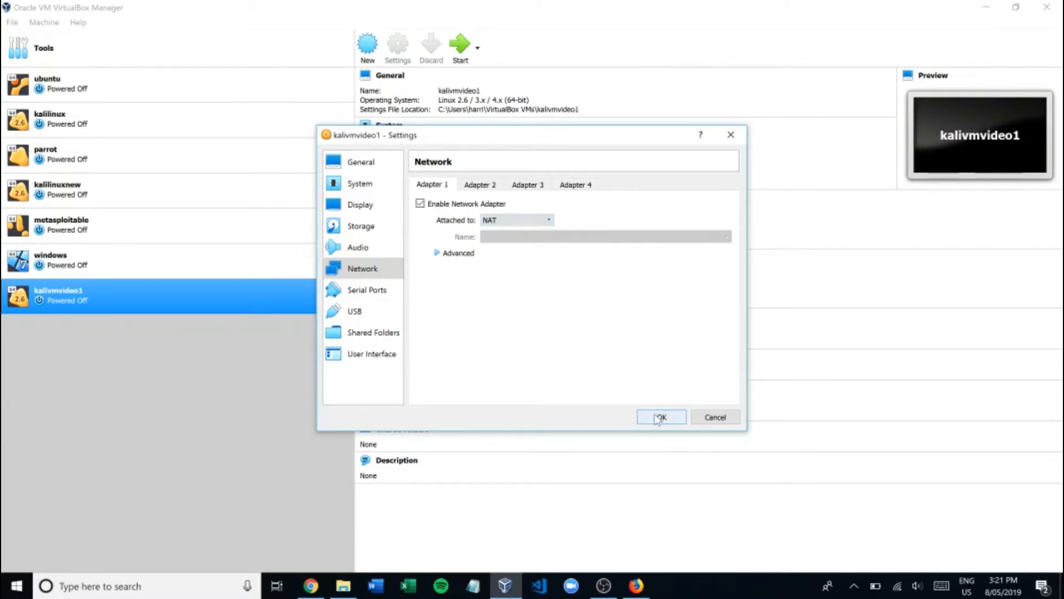
pyautogui.click(659, 416)
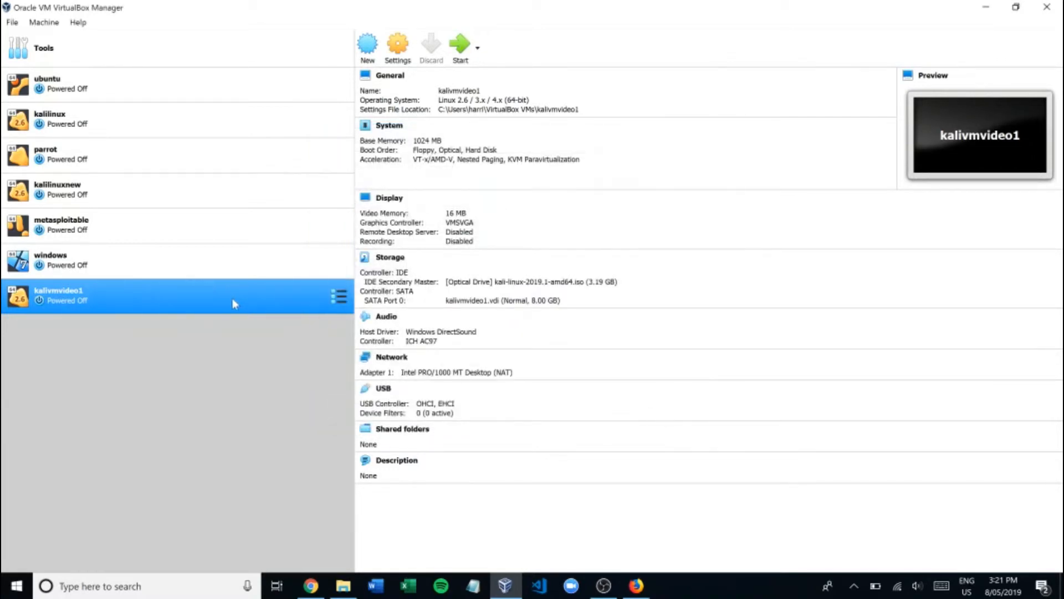
# Launch kalivmvideo1 with a Normal Start from its context menu.
pyautogui.rightClick(233, 304)
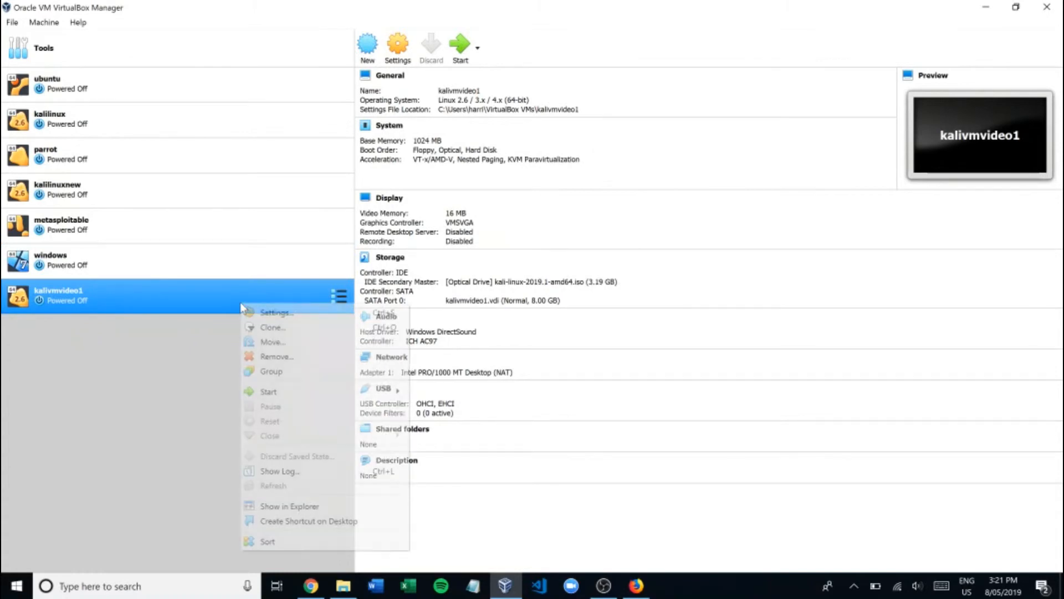
pyautogui.moveTo(268, 391)
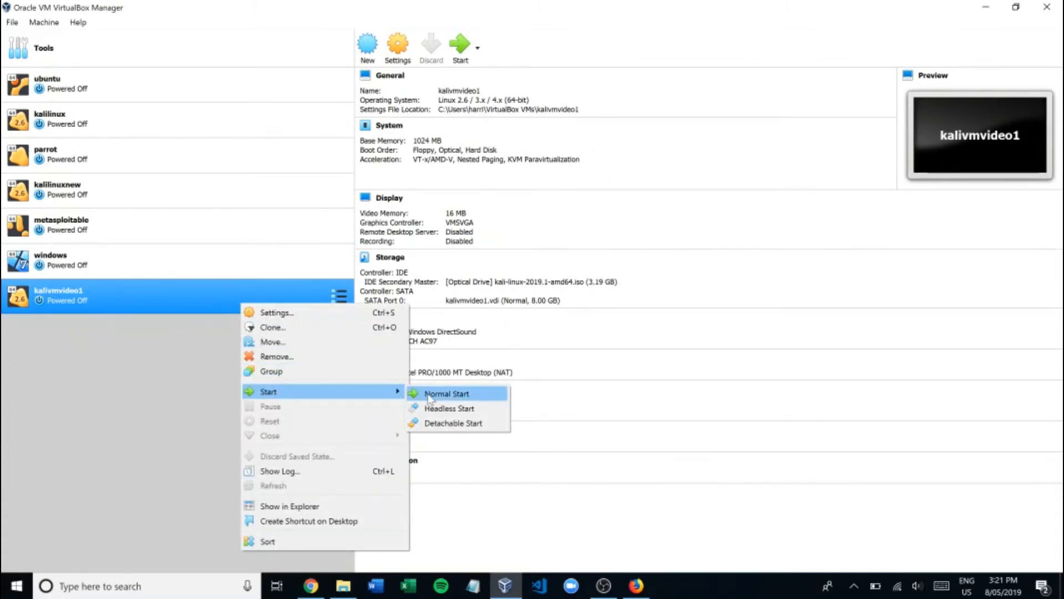
pyautogui.click(446, 393)
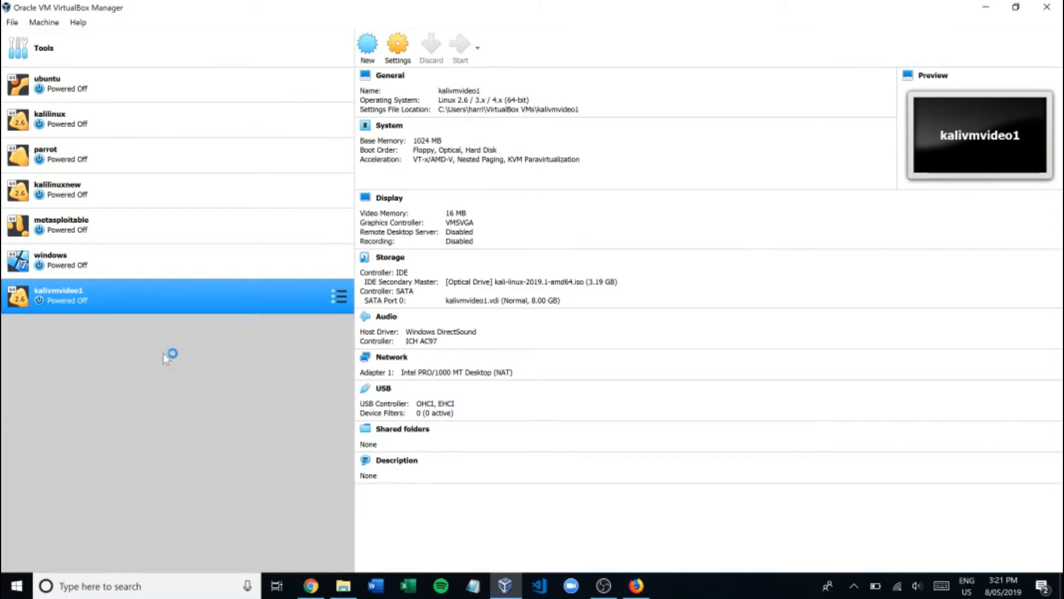
pyautogui.moveTo(174, 352)
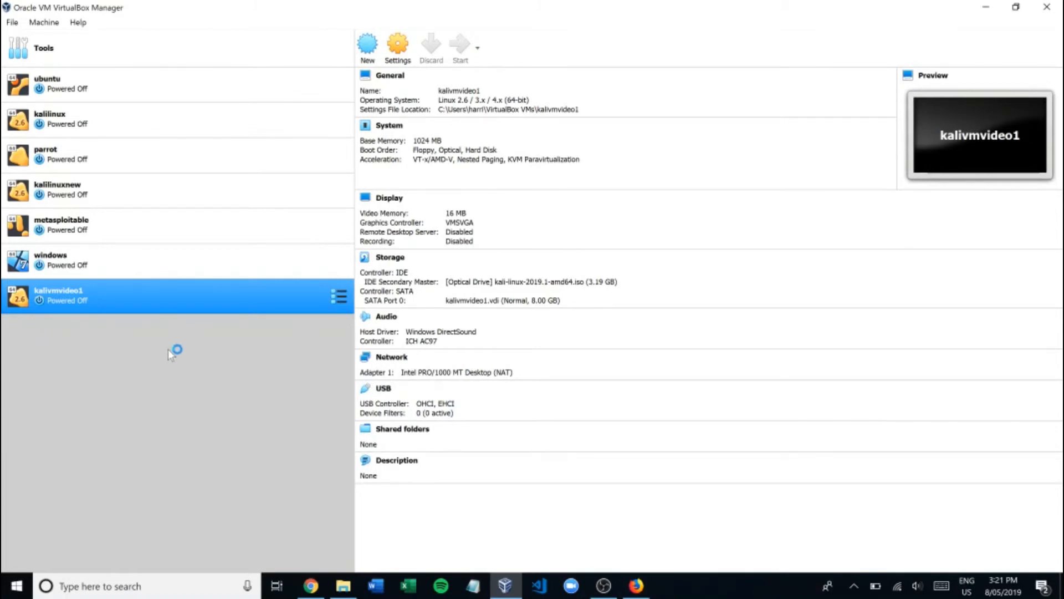
pyautogui.click(459, 45)
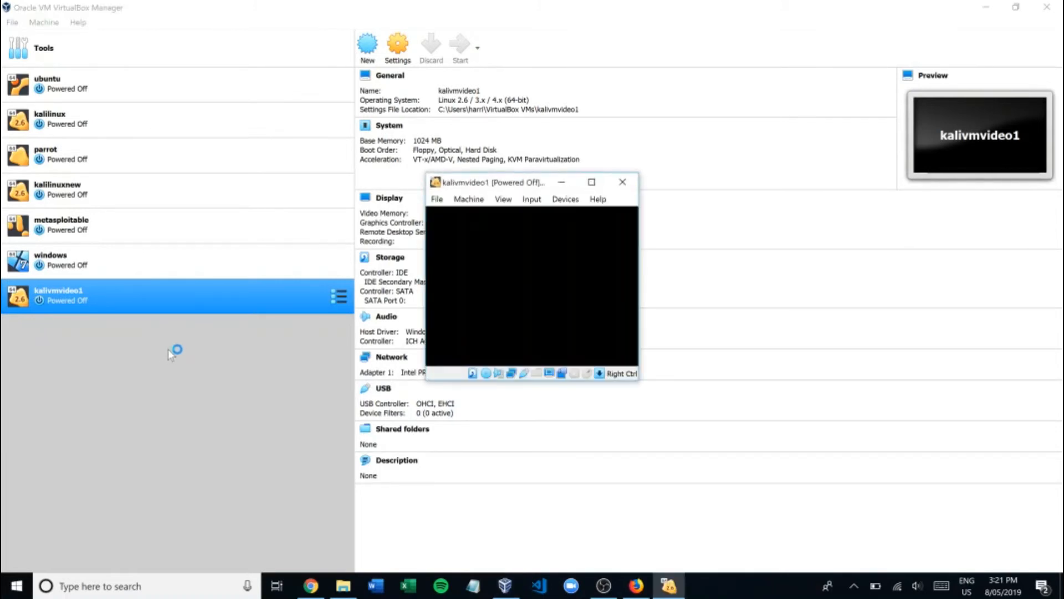
# Boot the Live (amd64) entry from the Kali boot menu in the maximized VM window.
pyautogui.click(459, 46)
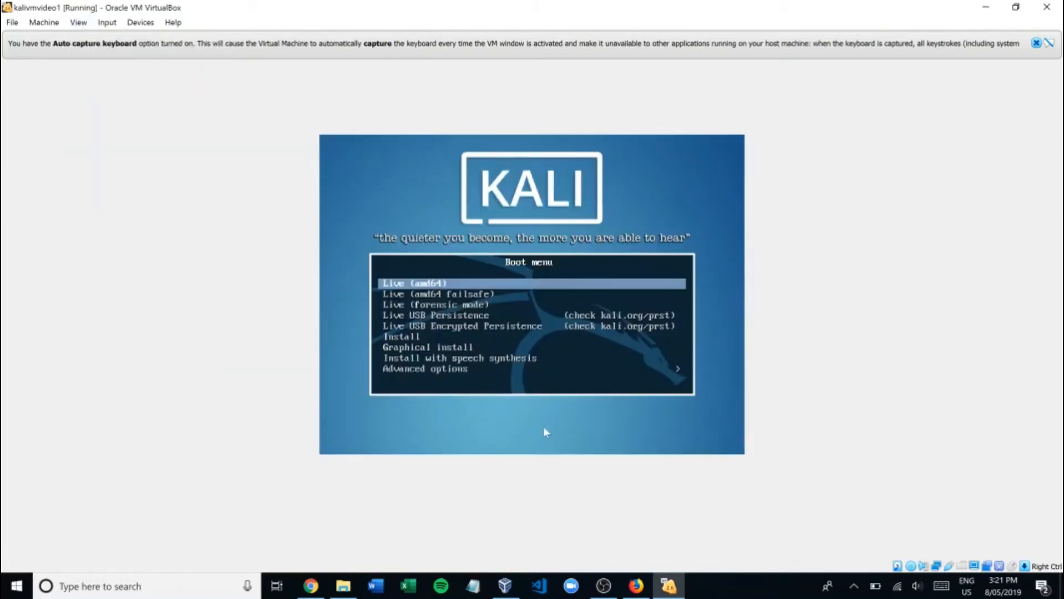
pyautogui.press('Return')
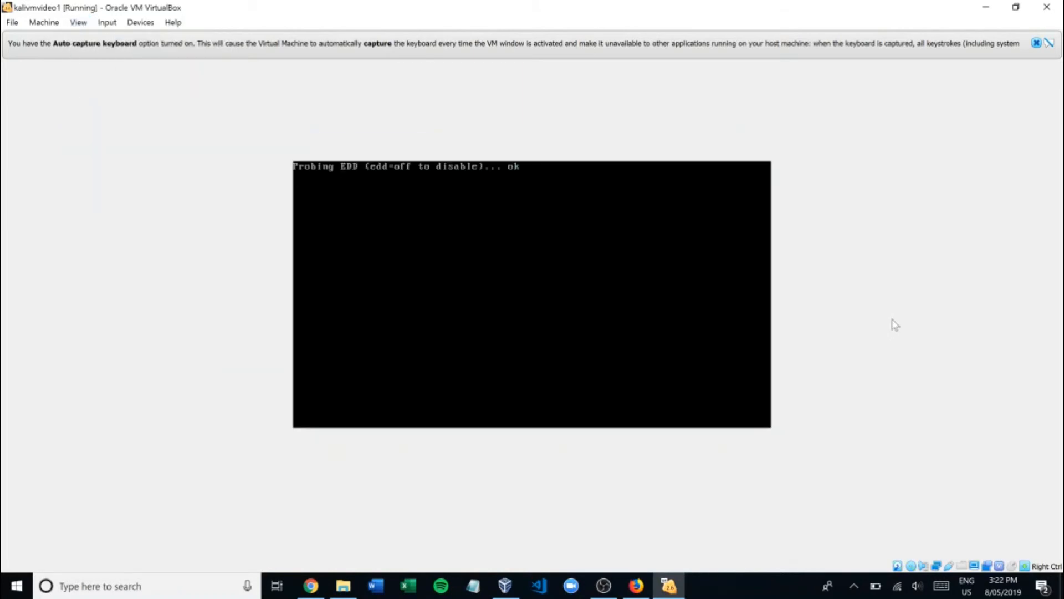